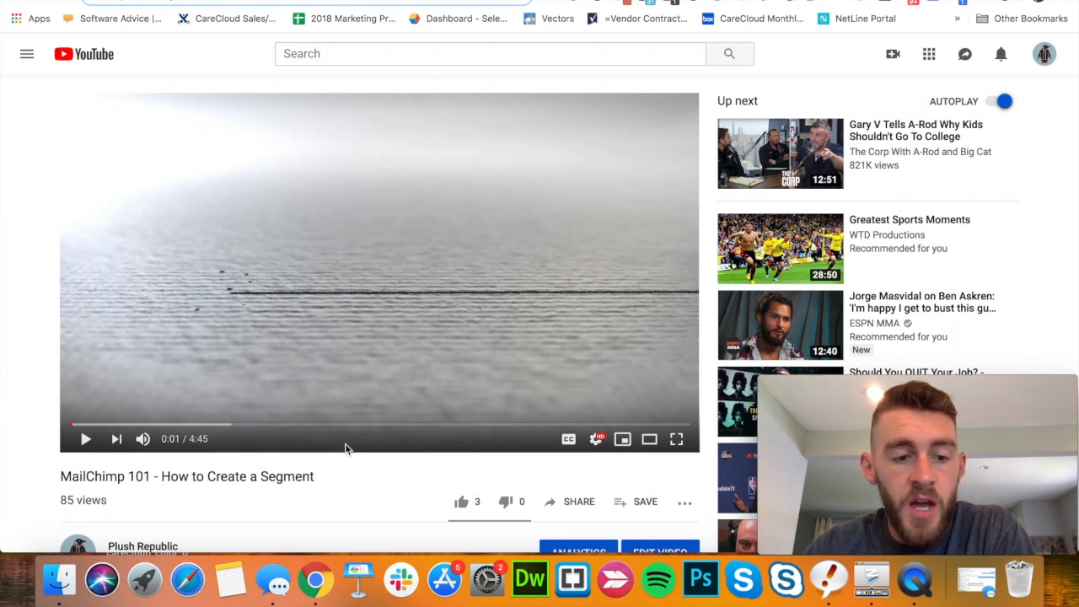
mouse_move(348, 393)
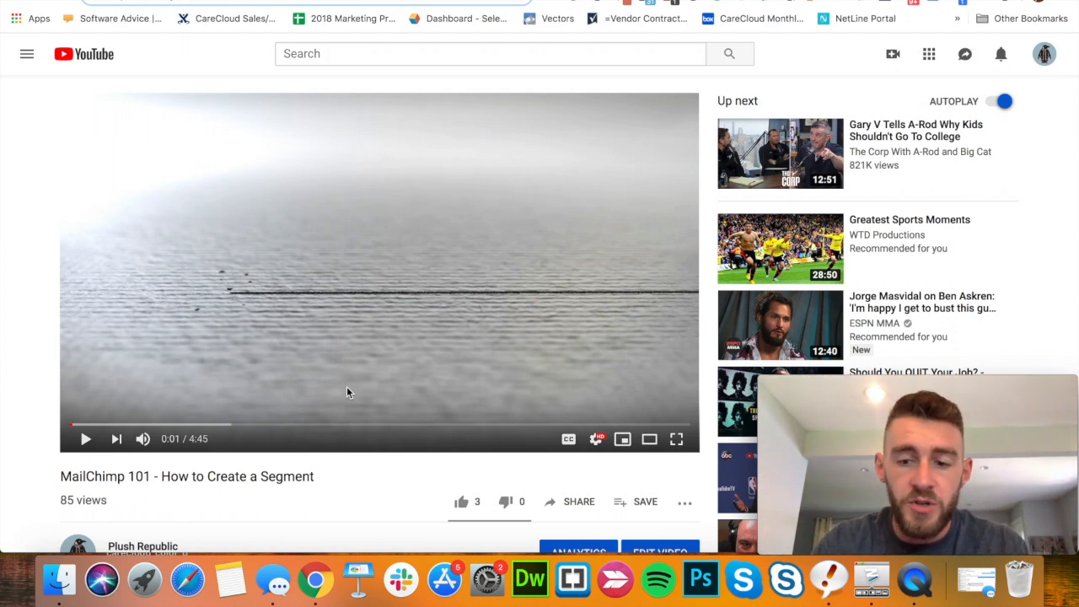
mouse_move(374, 411)
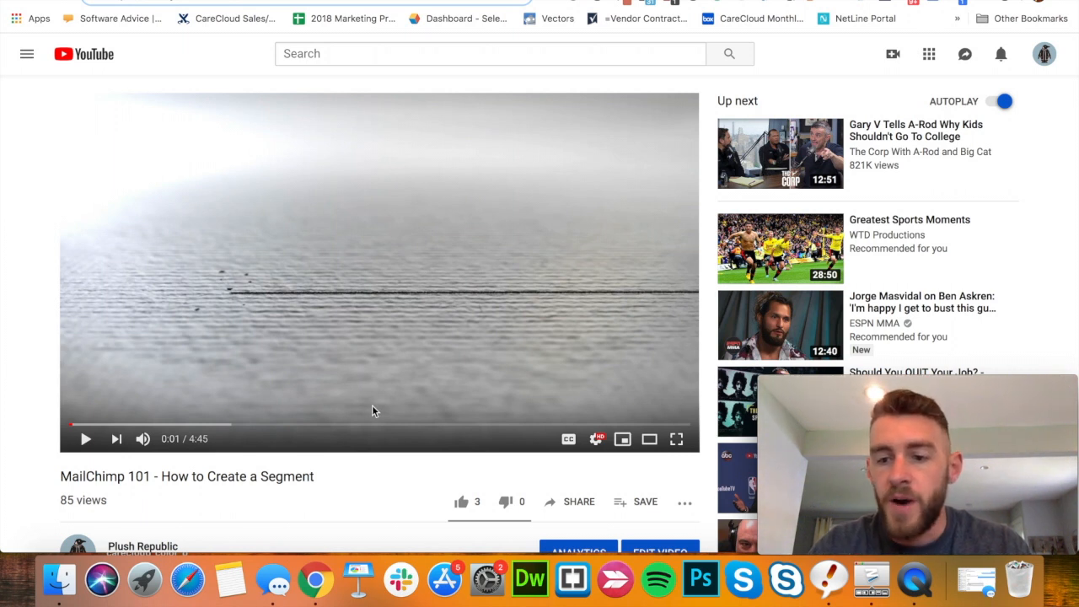
mouse_move(367, 465)
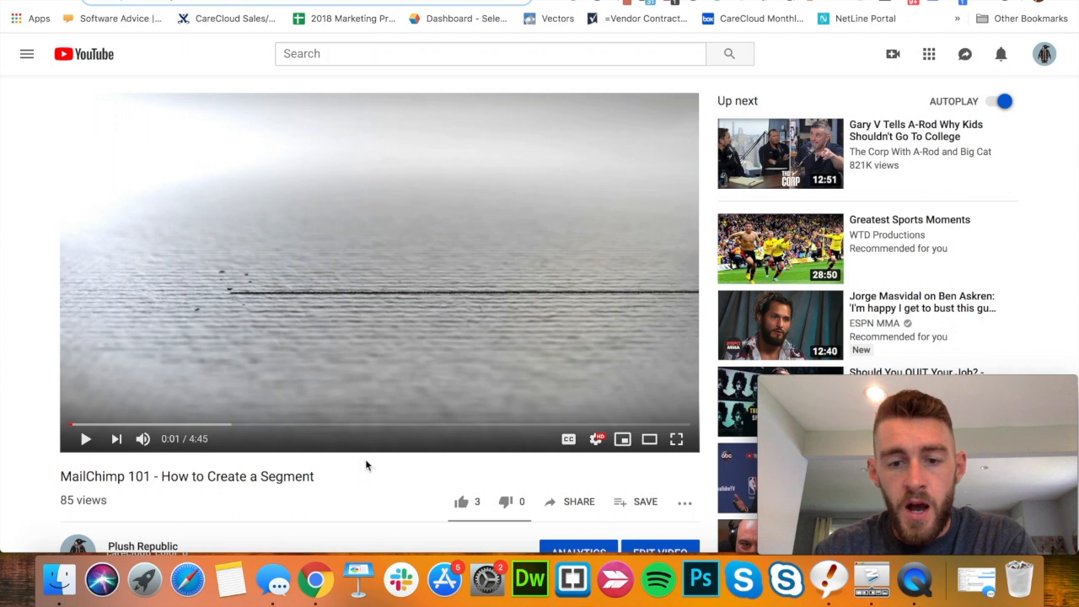
Step: Play the video with English (auto-generated) captions turned on, then pause it
left_click(596, 439)
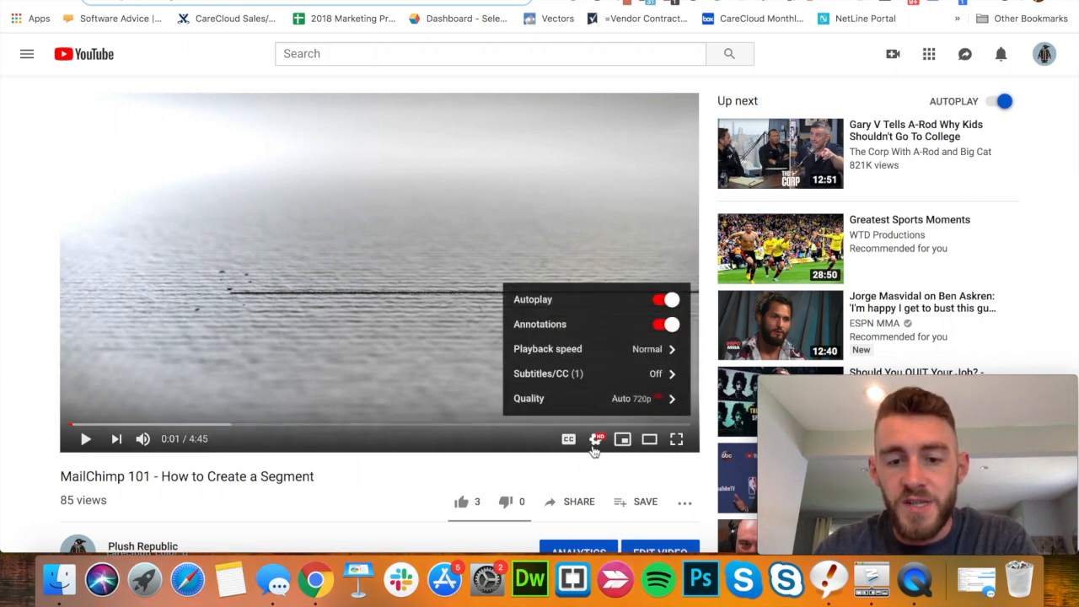
left_click(596, 439)
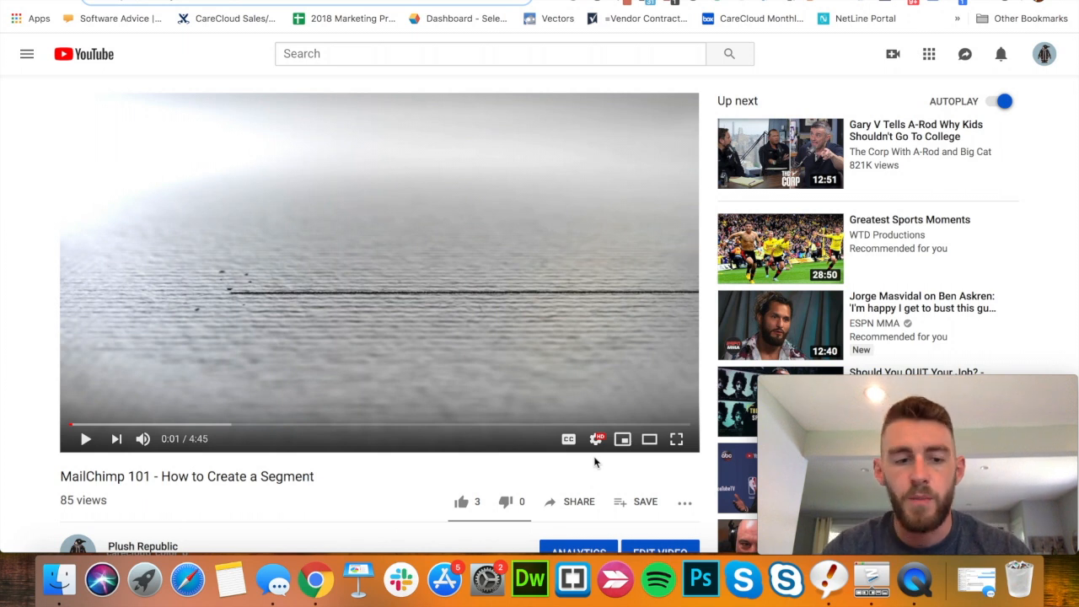
mouse_move(85, 439)
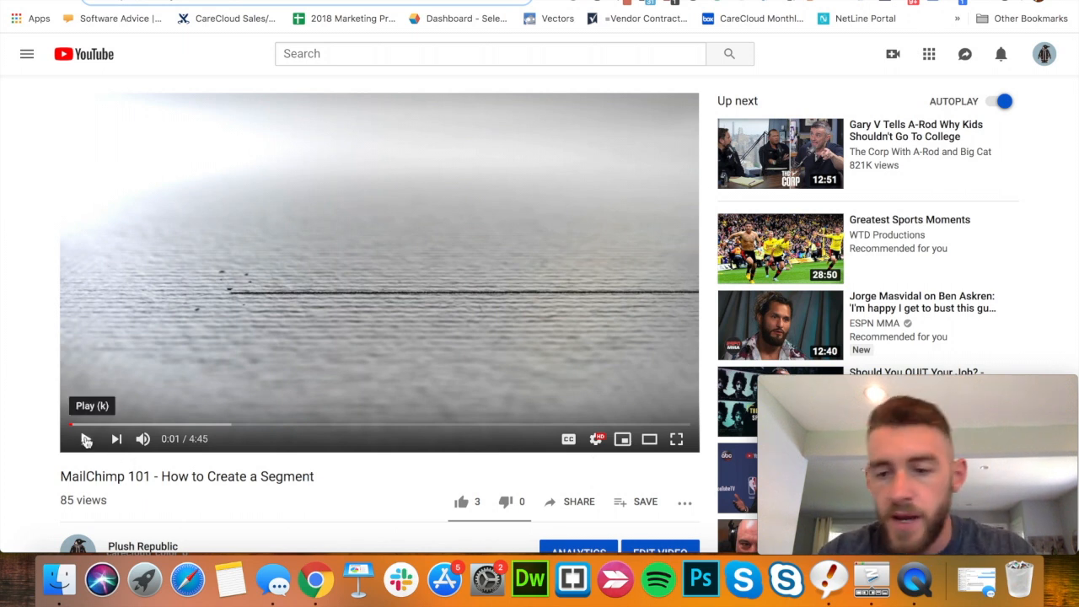
left_click(86, 439)
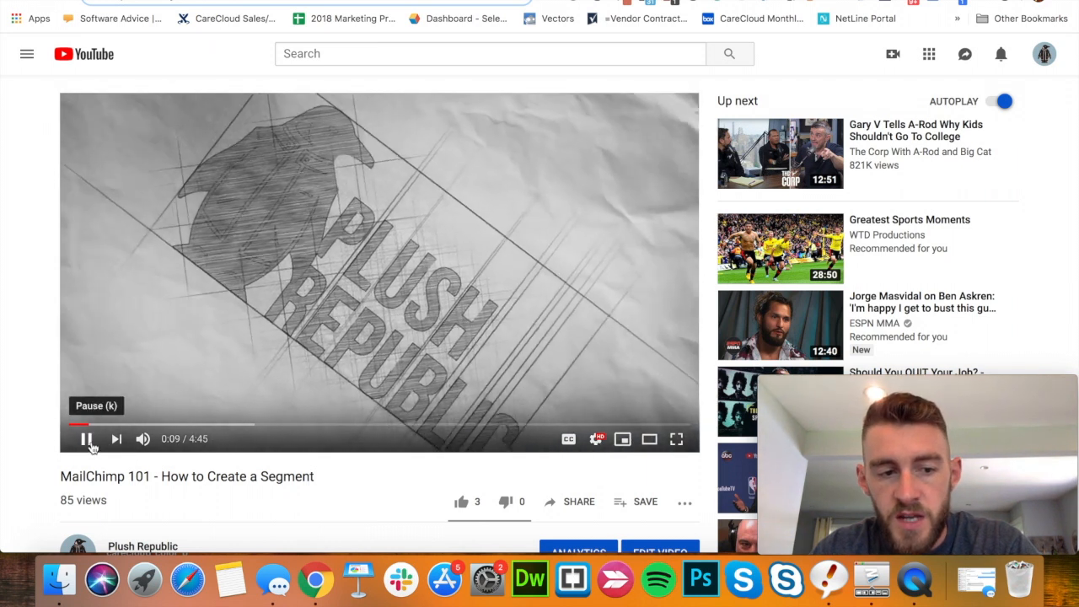
left_click(595, 438)
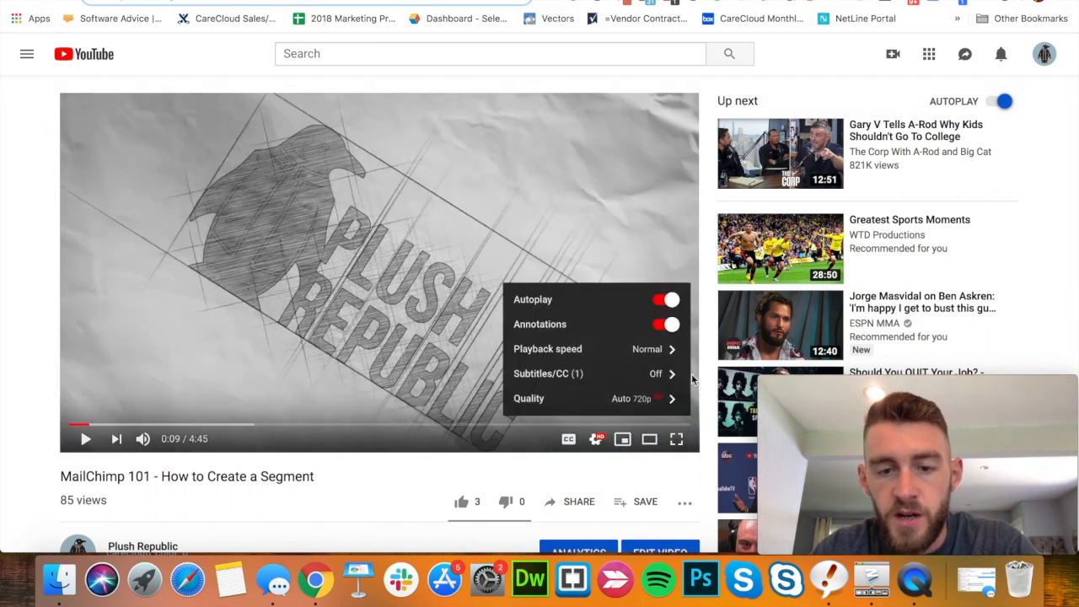
left_click(548, 373)
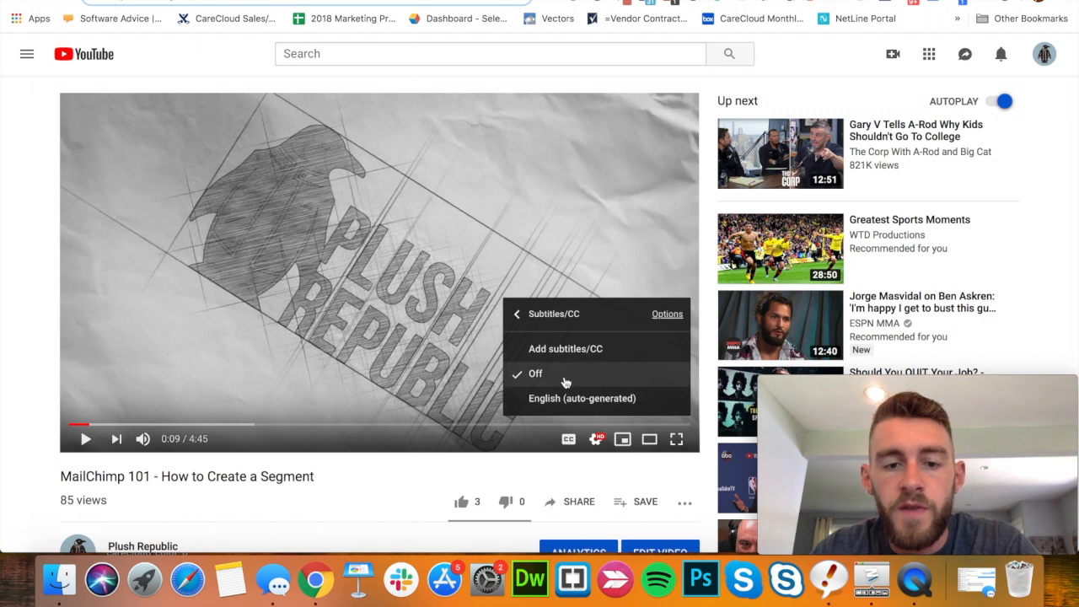
left_click(582, 398)
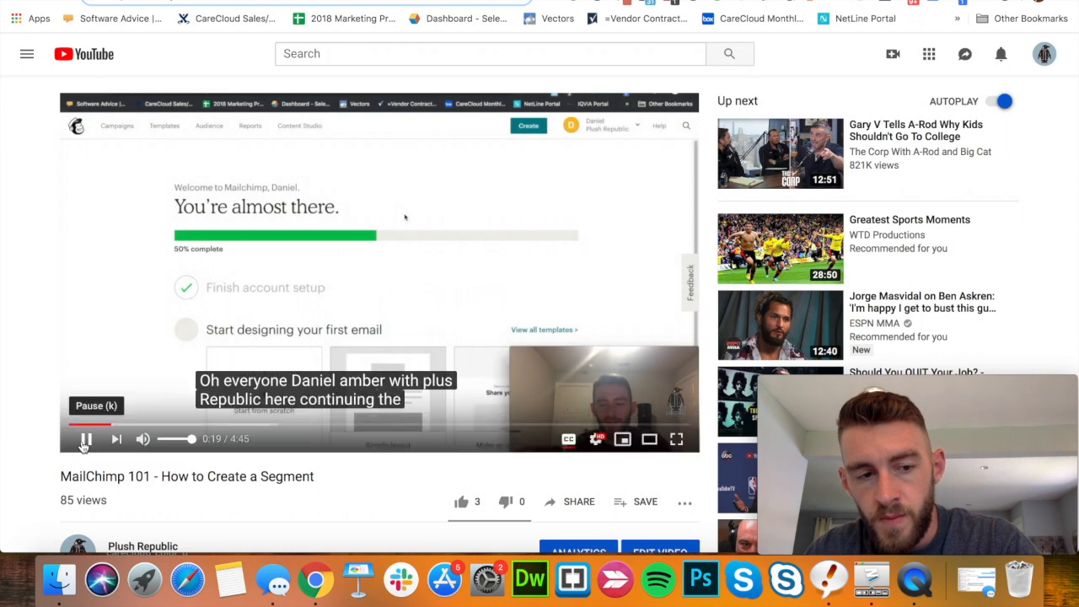
left_click(85, 438)
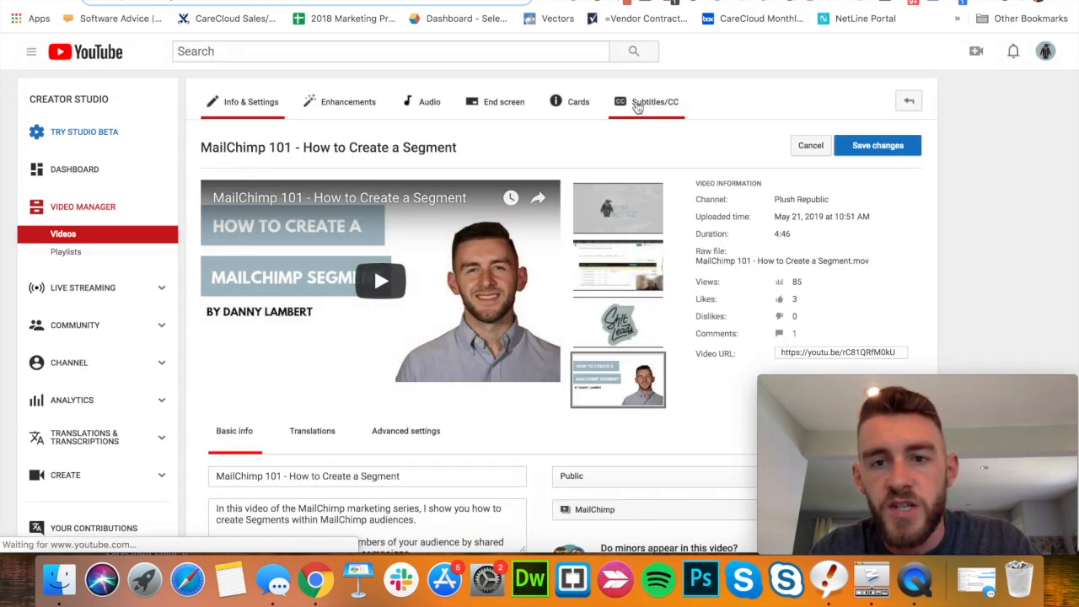
Step: Download the English (Automatic) caption track as an .srt file and review its timed transcript
left_click(655, 101)
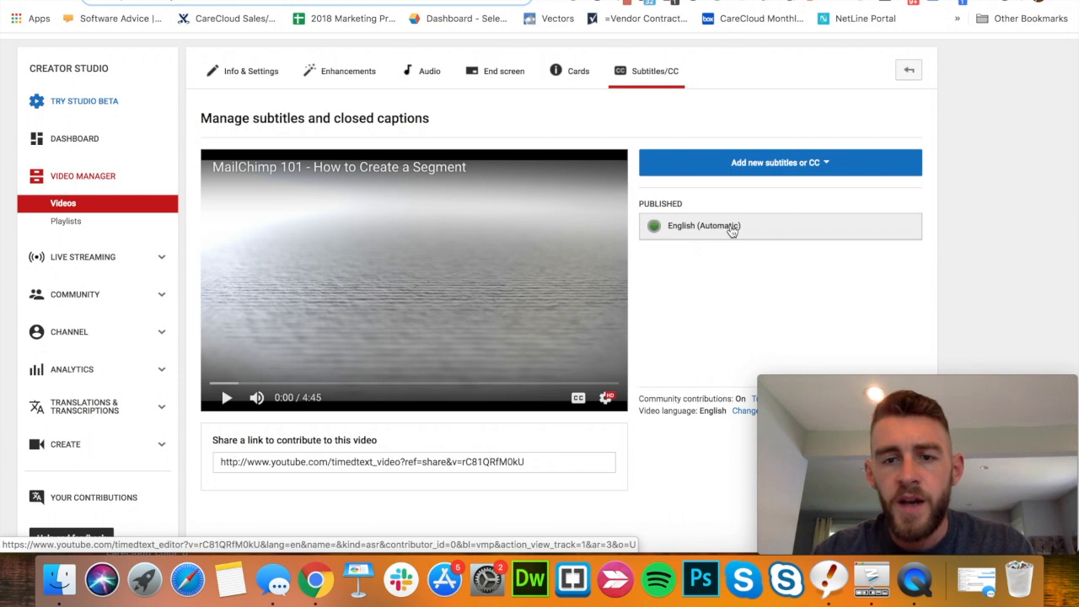
left_click(703, 225)
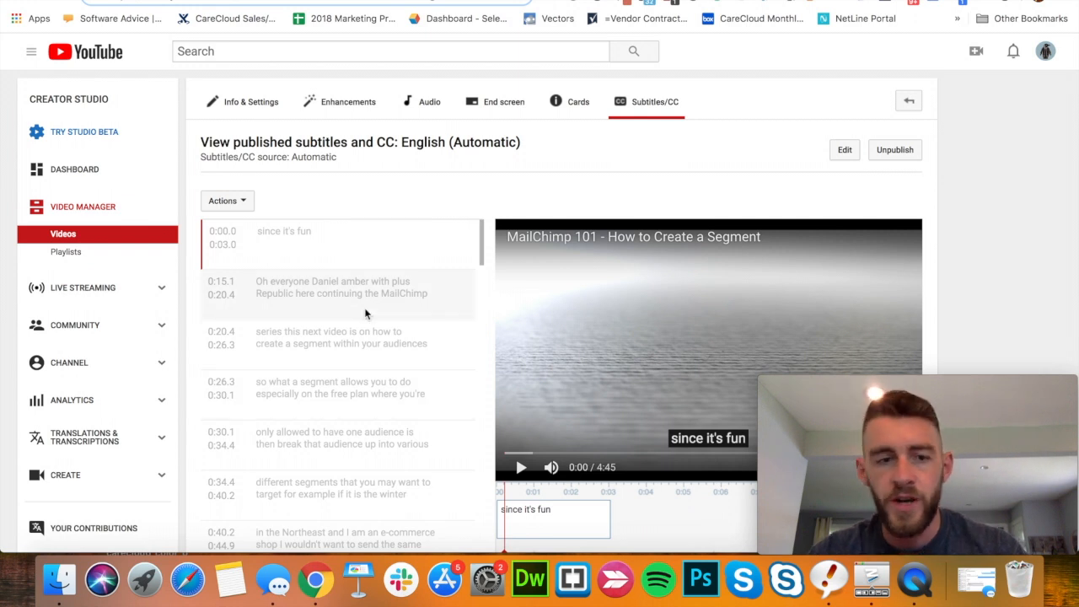
left_click(226, 200)
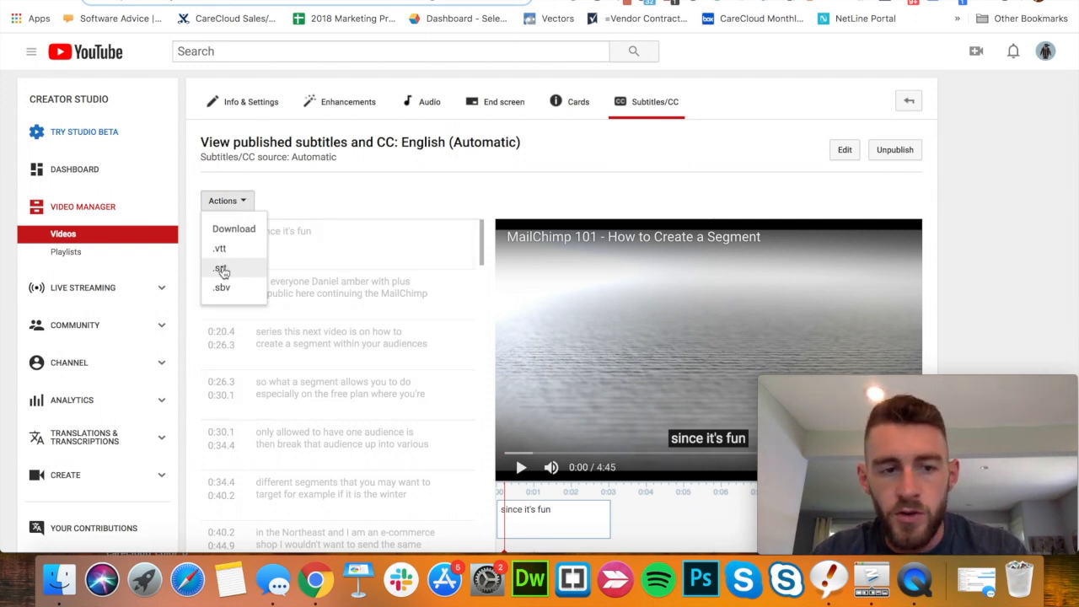
left_click(220, 268)
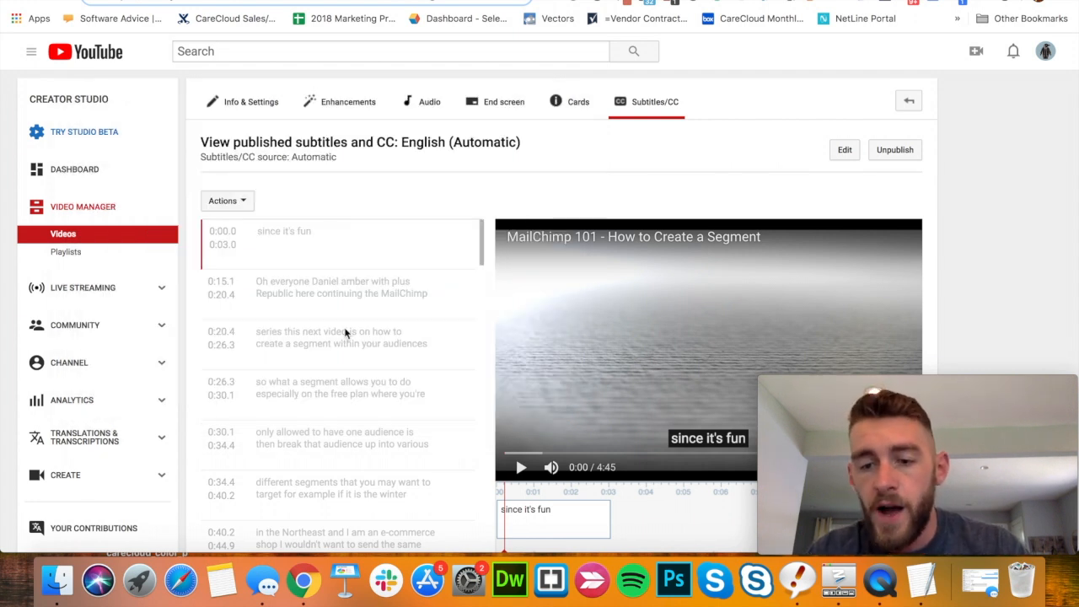
mouse_move(353, 374)
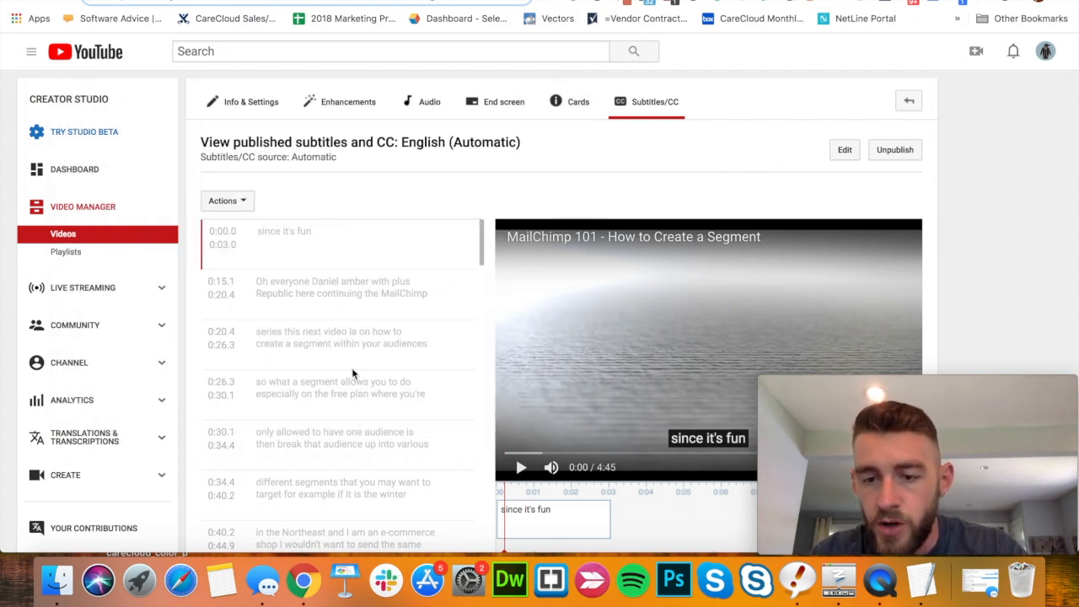
scroll("down", 3)
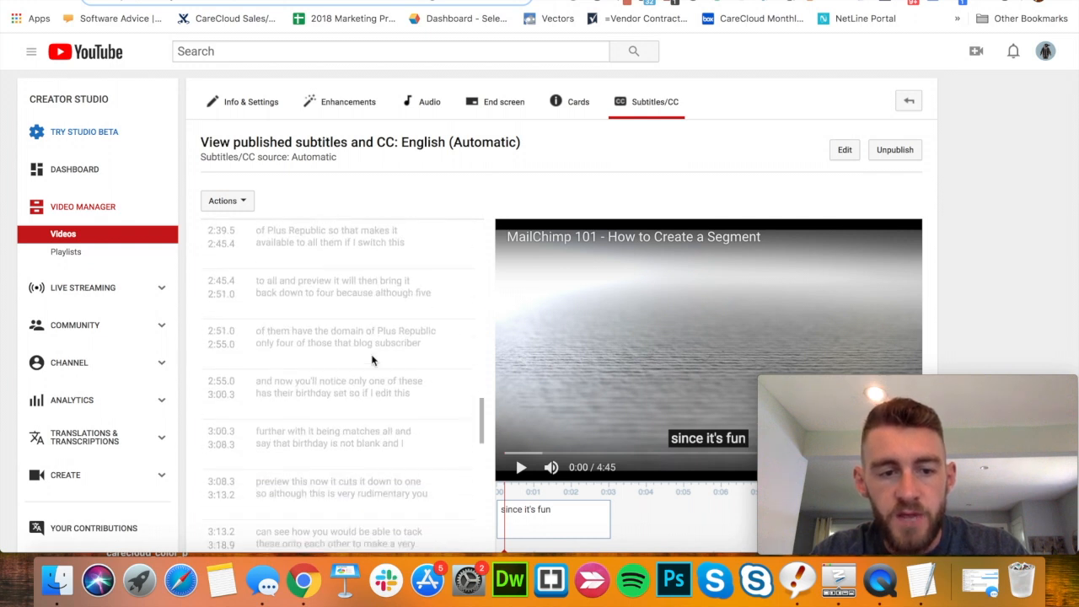
scroll("down", 3)
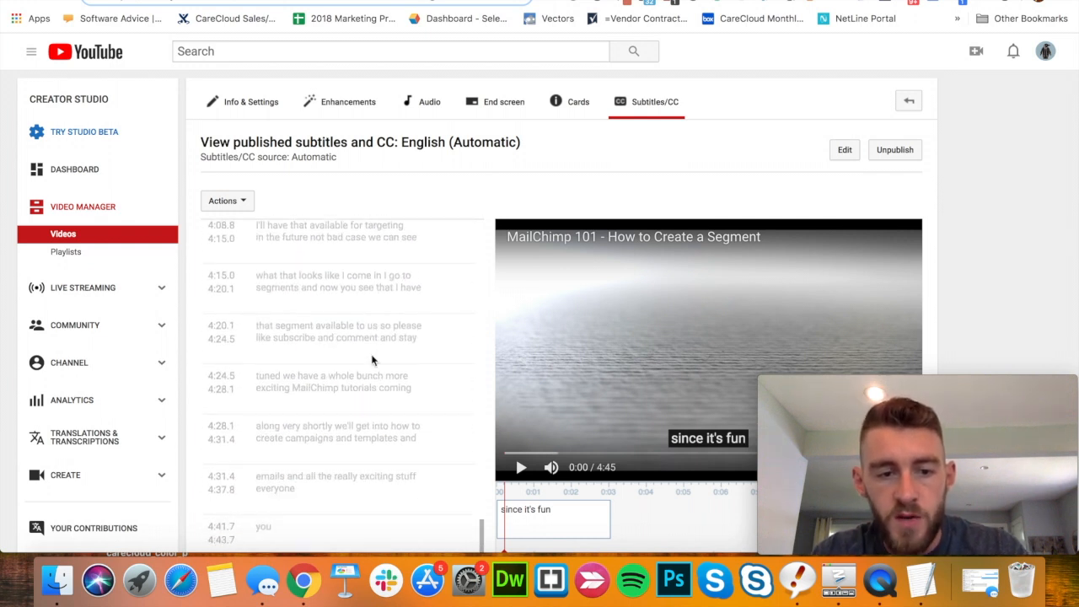
mouse_move(312, 363)
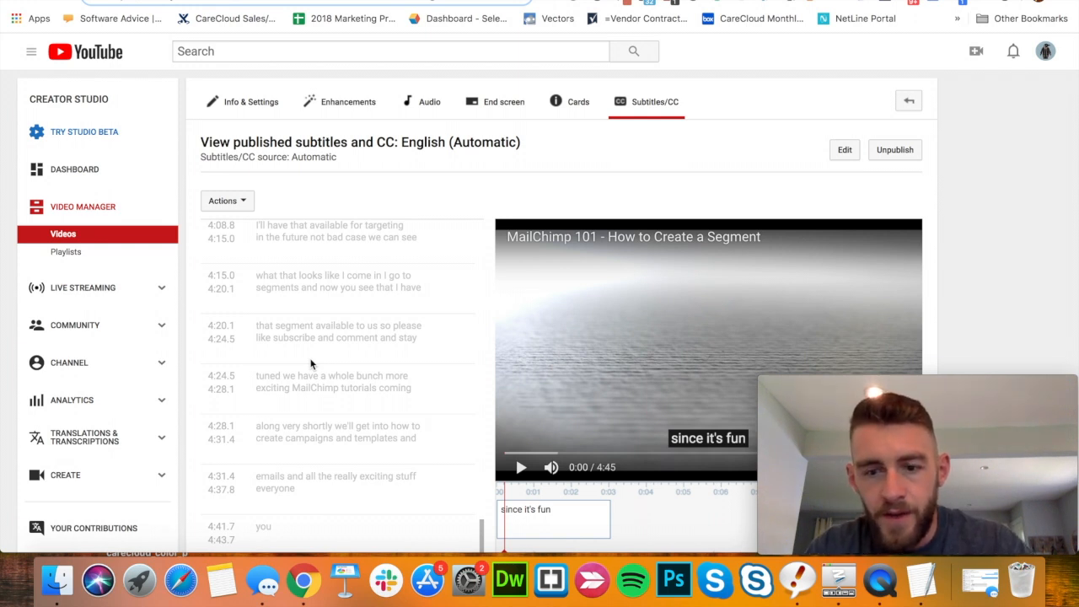
mouse_move(282, 297)
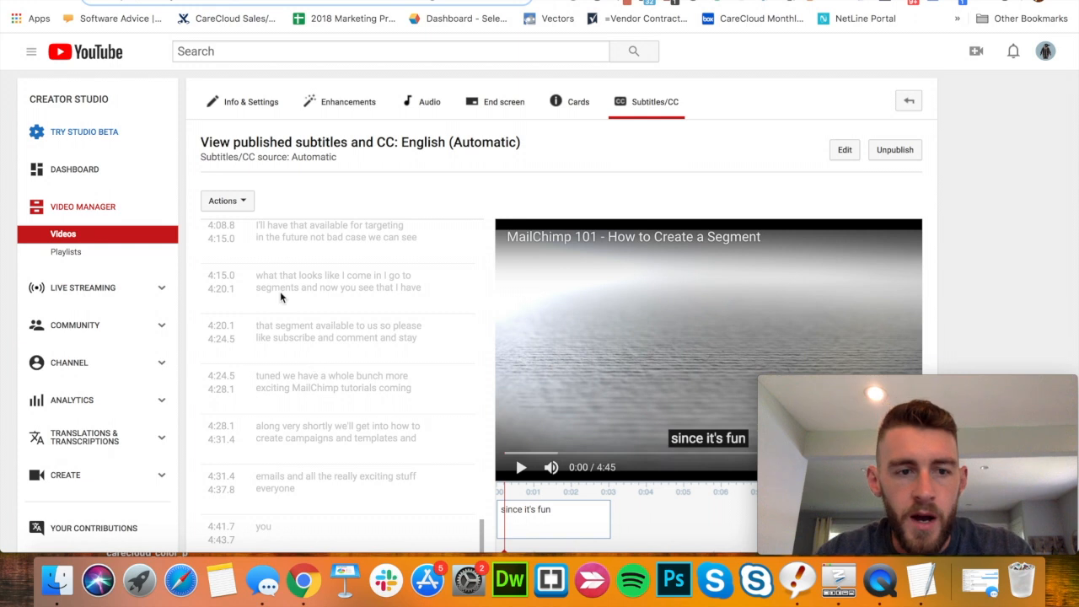
mouse_move(342, 274)
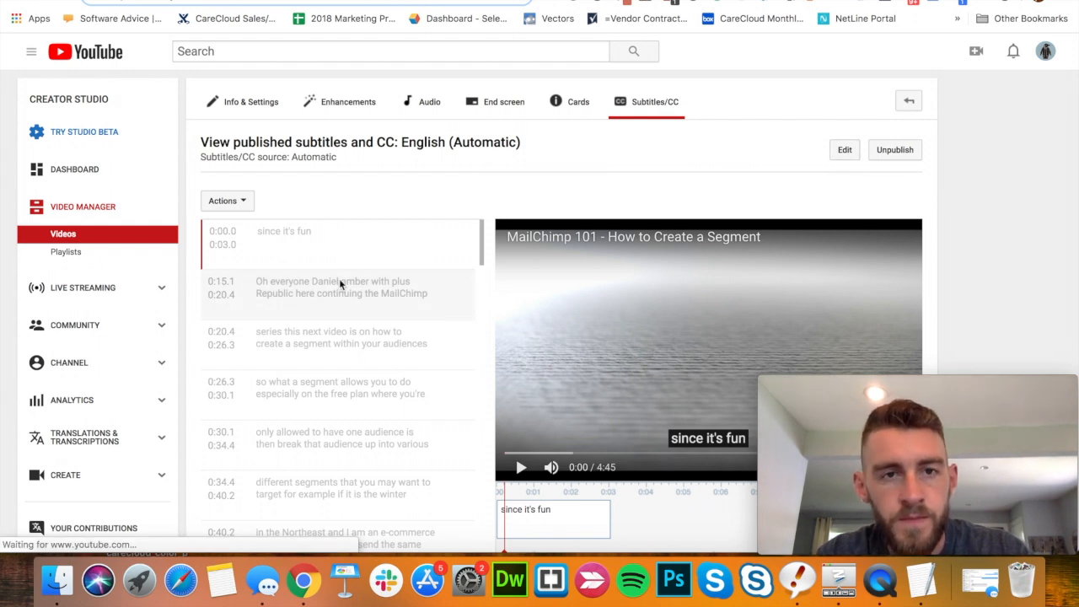
left_click(844, 150)
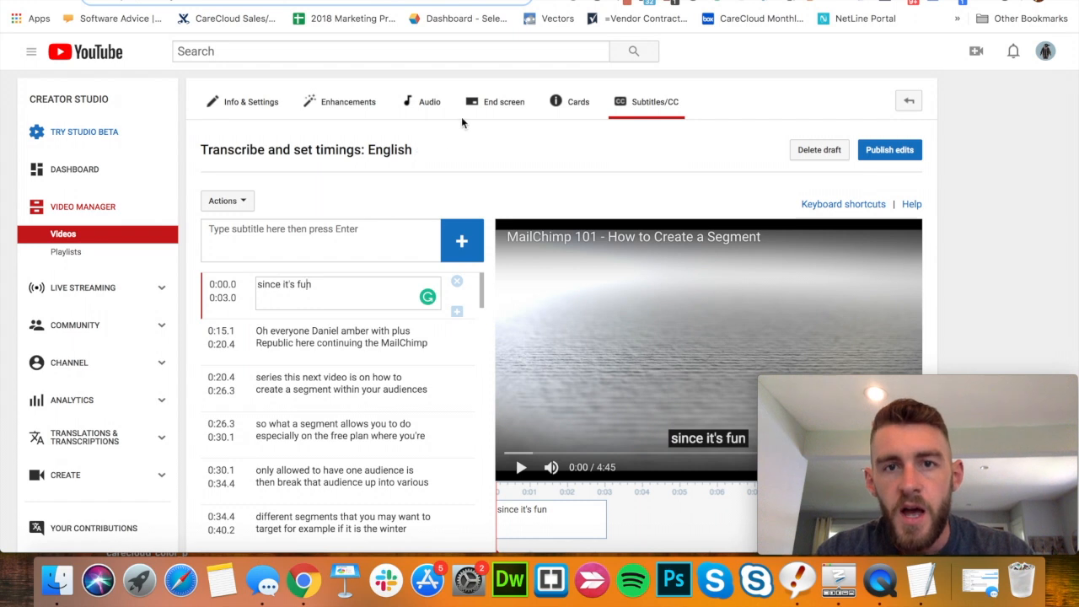
mouse_move(545, 7)
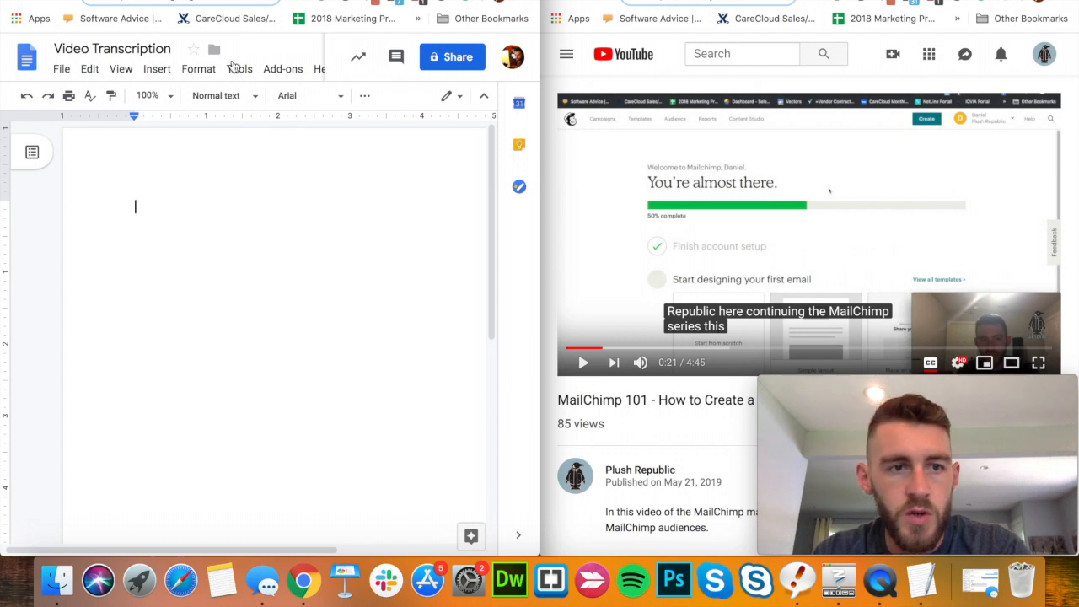
Step: Start Docs voice typing so the video's speech is dictated, capturing 'what'd they say'
left_click(240, 68)
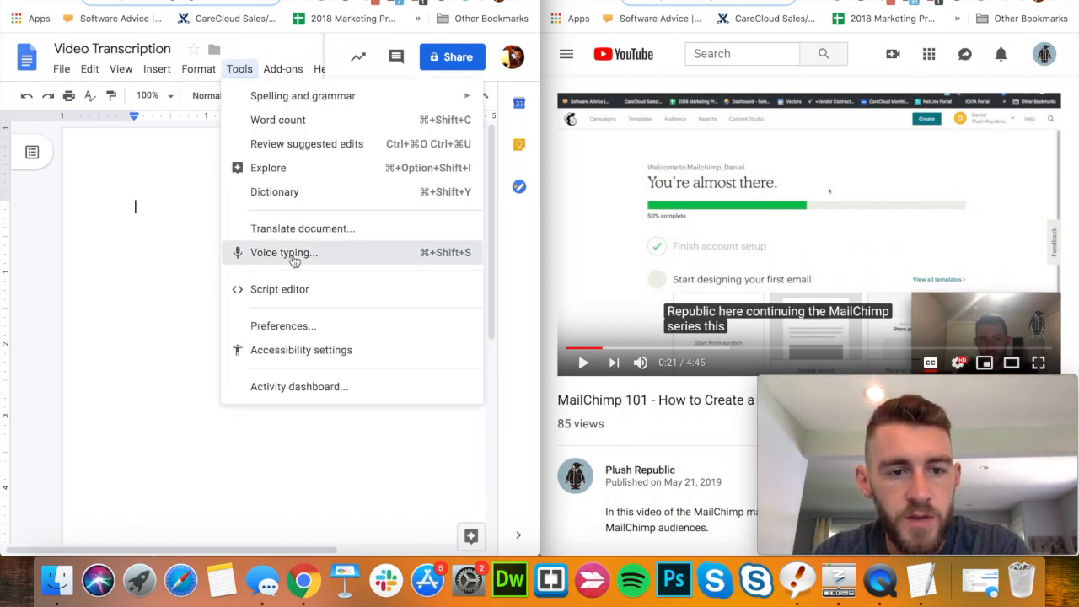
left_click(284, 252)
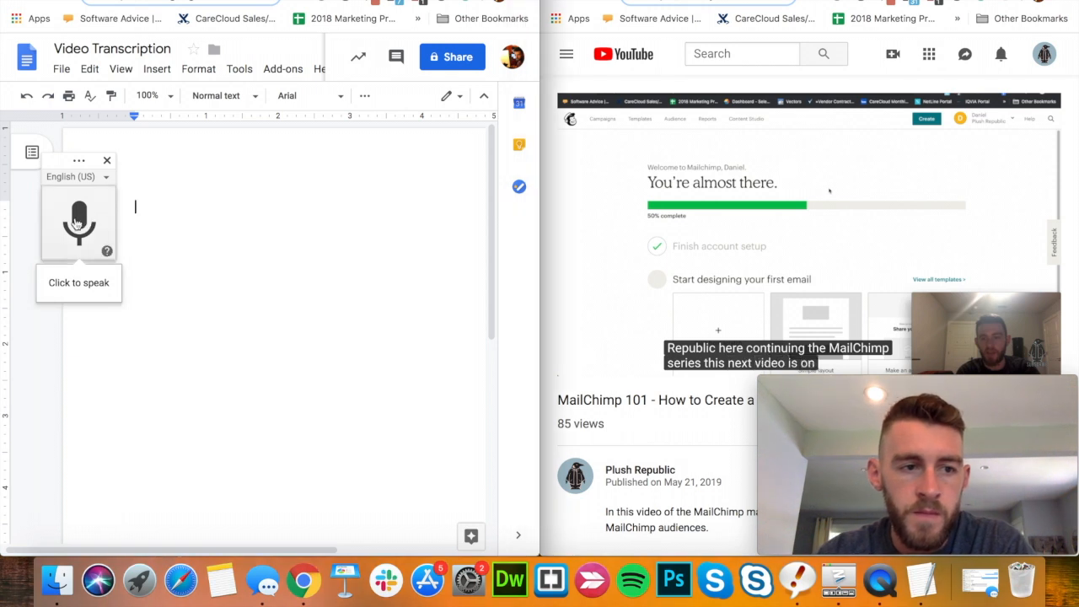
left_click(78, 222)
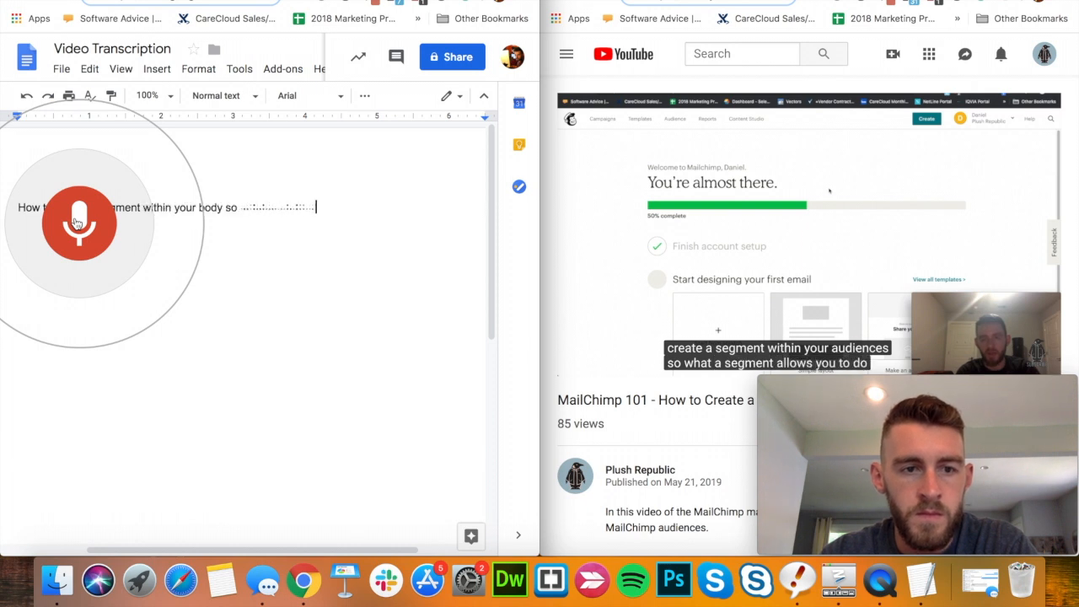
type("what'd they say")
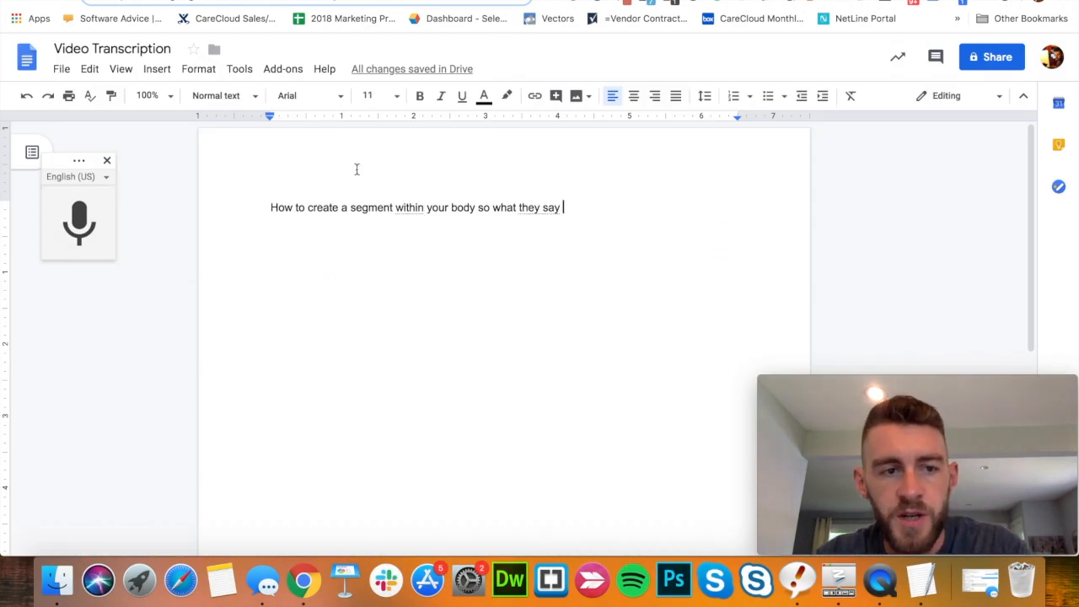
mouse_move(451, 286)
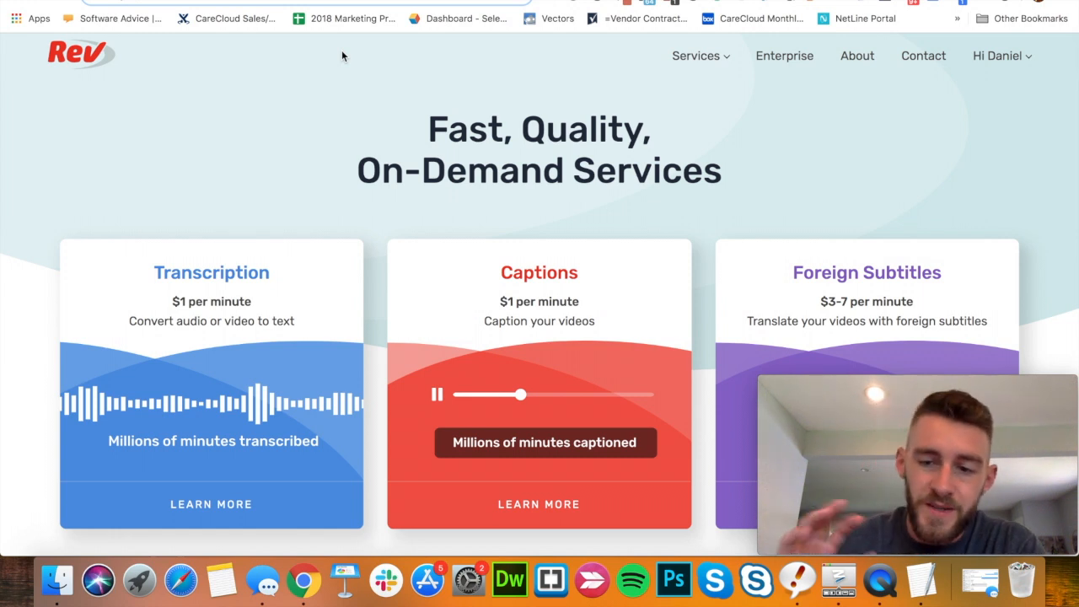
mouse_move(404, 81)
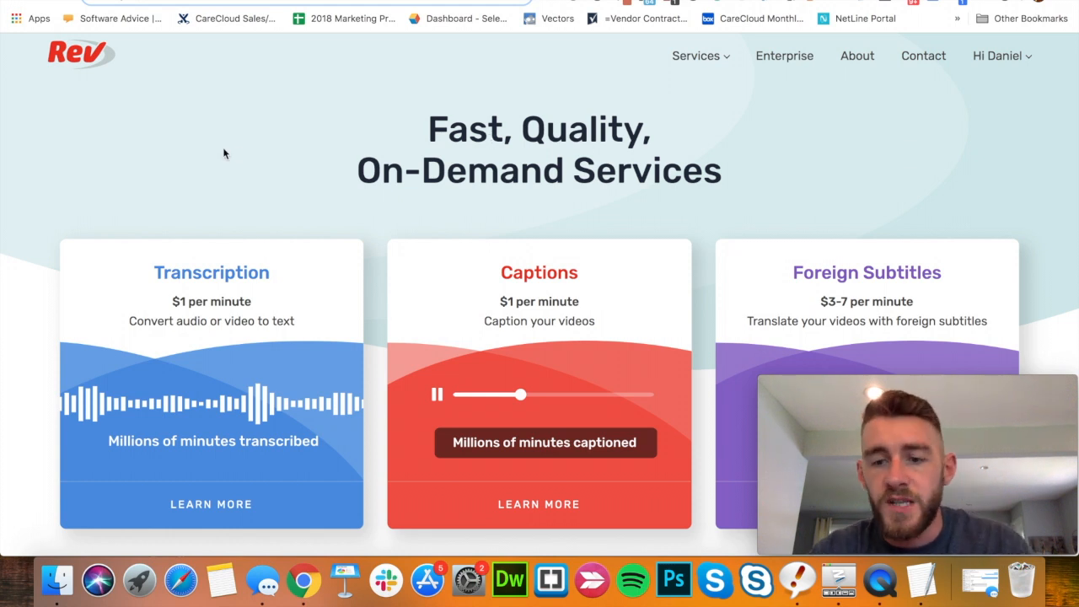
Step: Scroll through Rev's Closed Captions page showing $1/minute, 24-hour turnaround and 99% accuracy
scroll("down", 3)
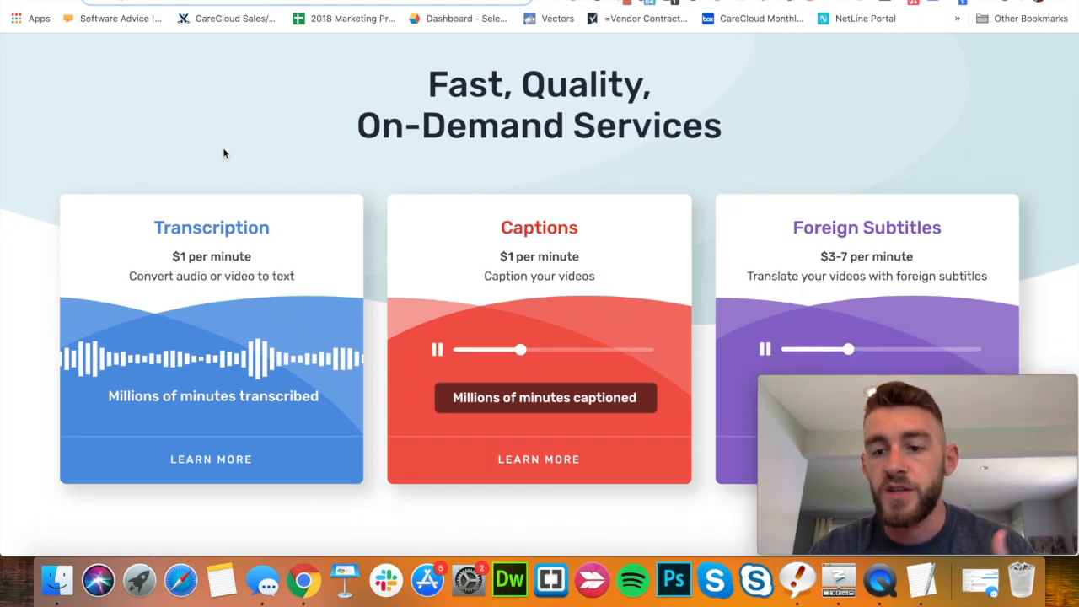
scroll("down", 3)
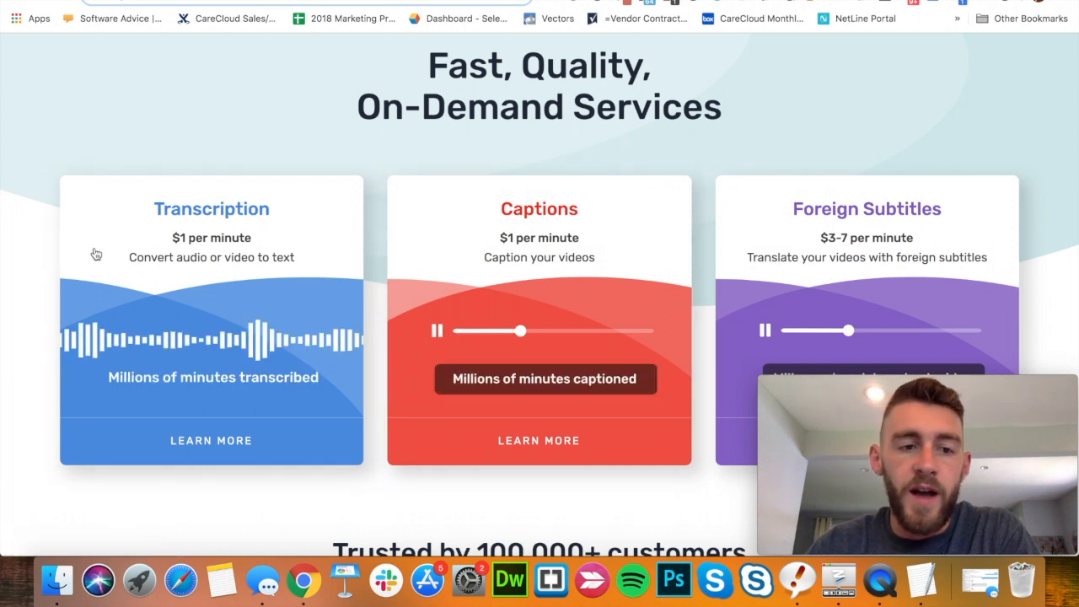
mouse_move(555, 208)
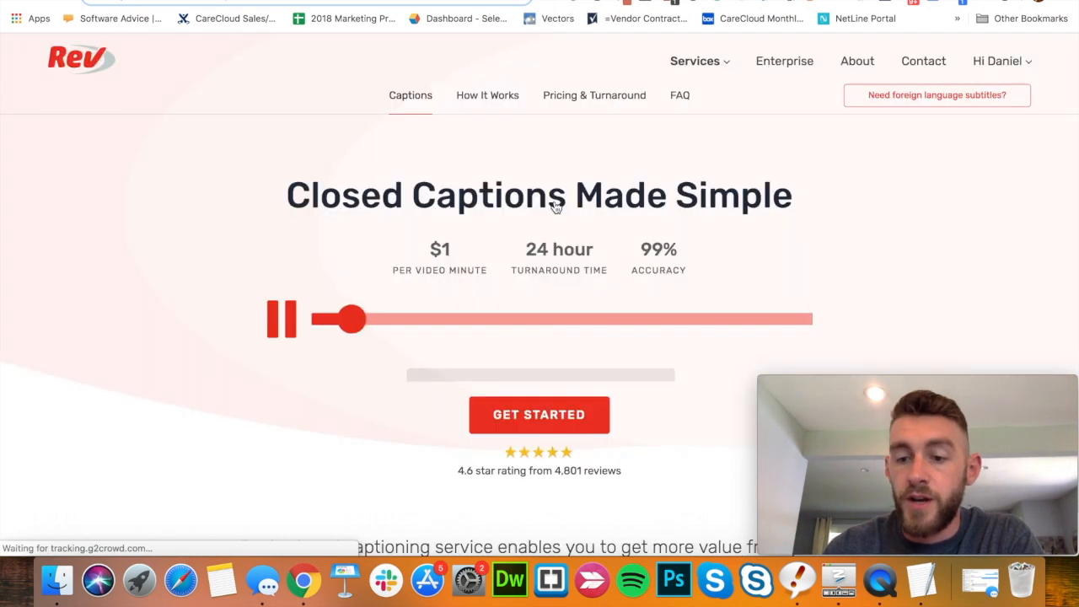
scroll("down", 3)
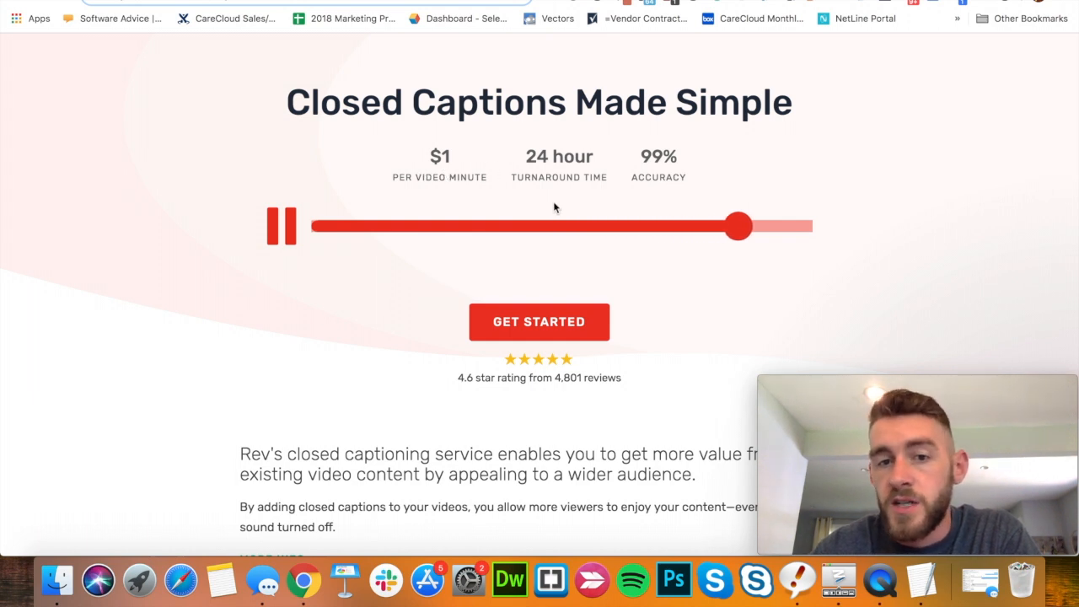
scroll("down", 3)
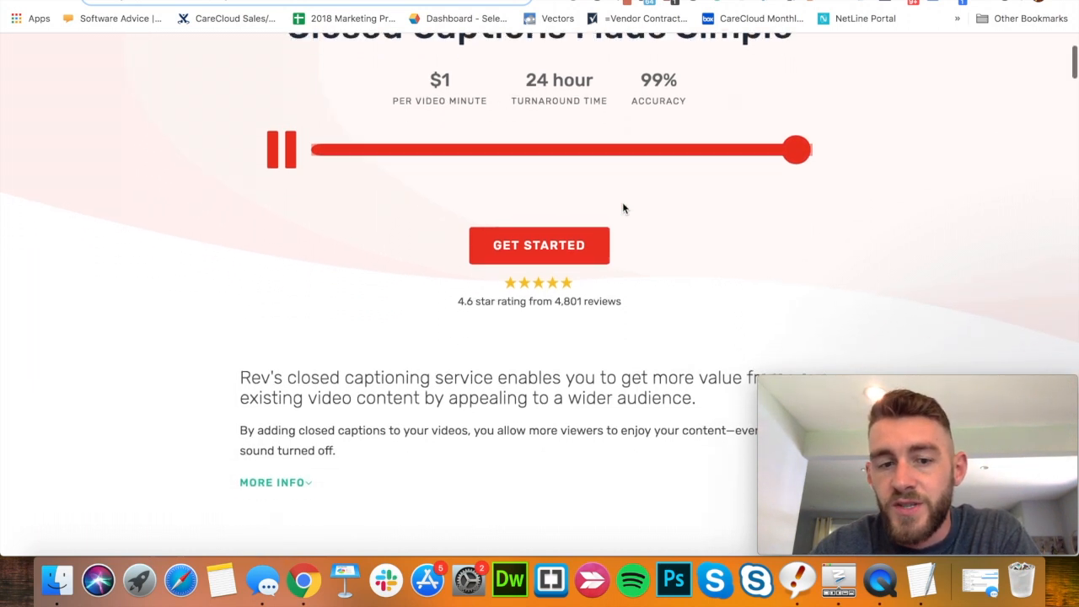
scroll("down", 3)
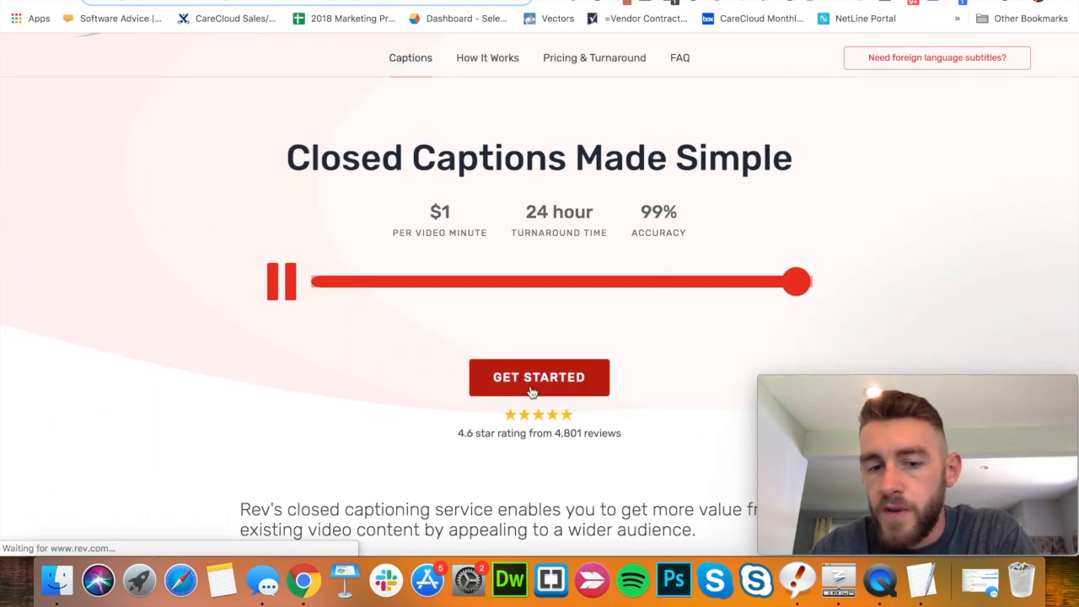
Step: Start a captions order and review the Upload Files, Paste a URL and YouTube/Vimeo options
left_click(539, 377)
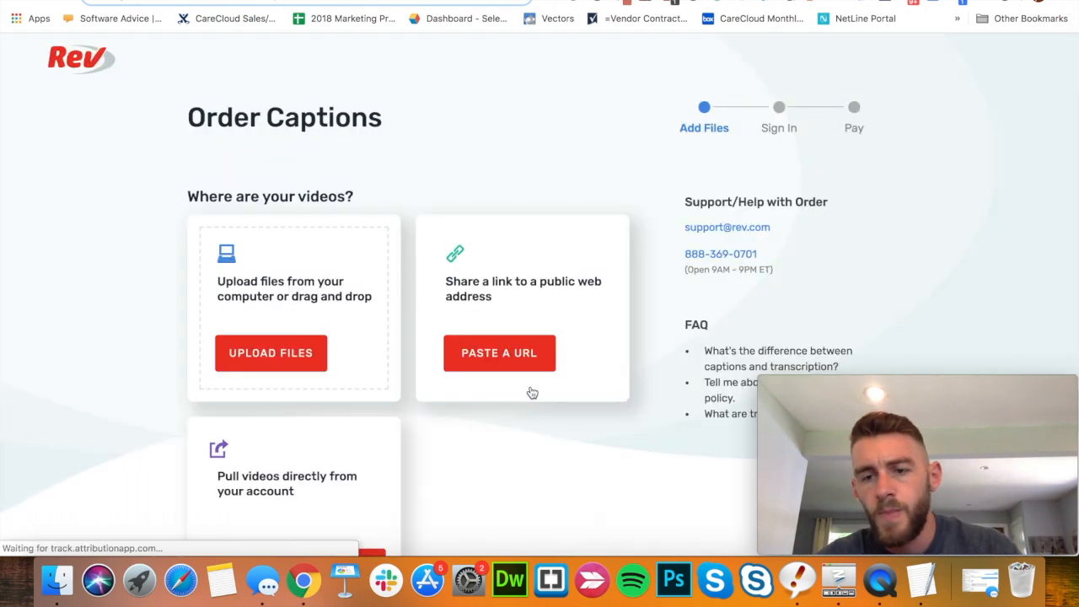
scroll("down", 3)
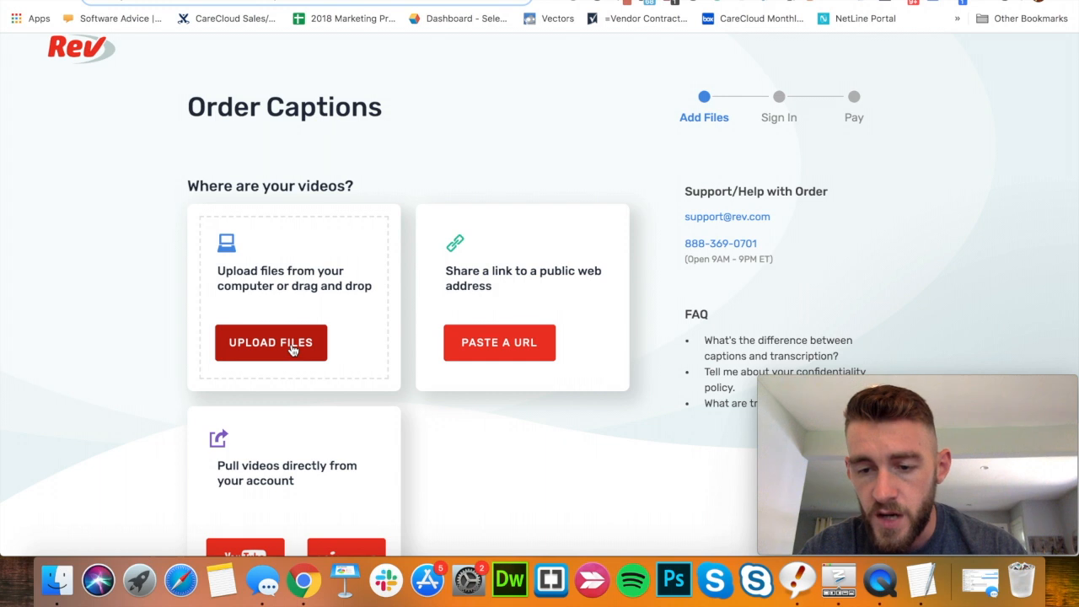
scroll("down", 3)
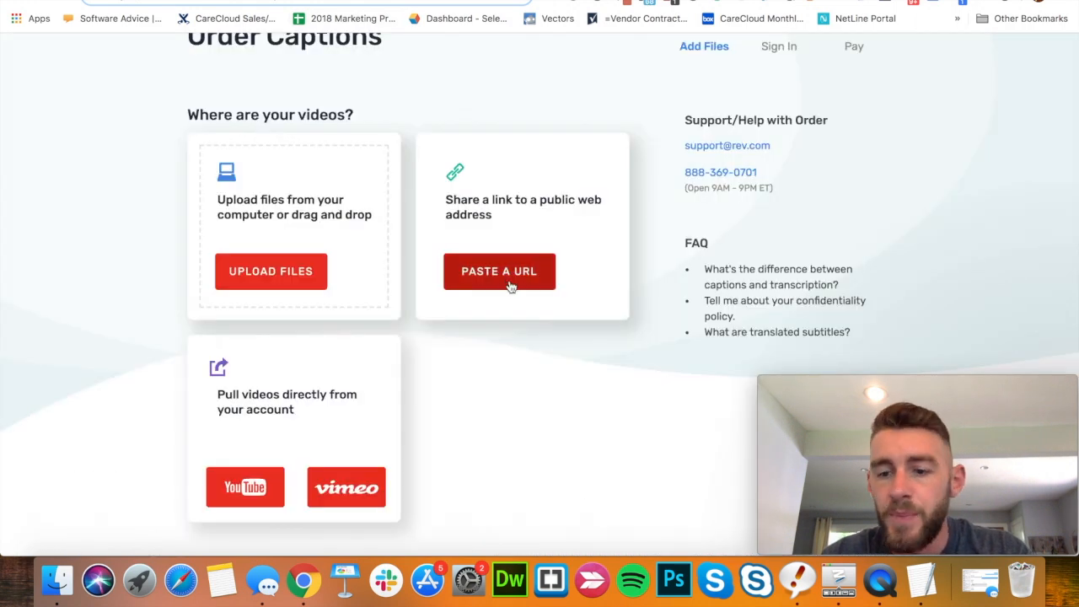
scroll("down", 3)
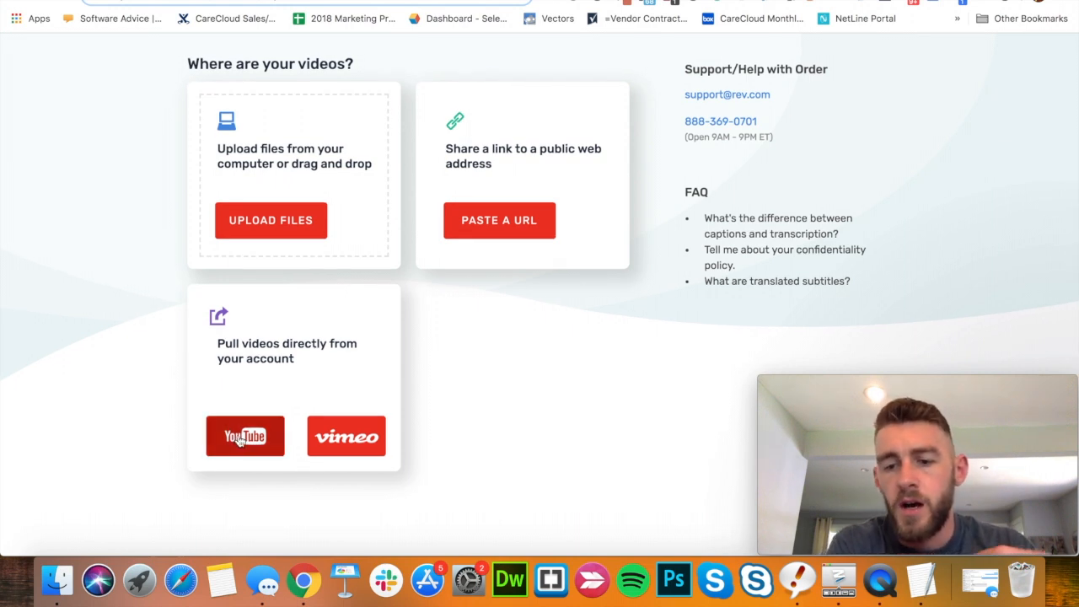
mouse_move(180, 302)
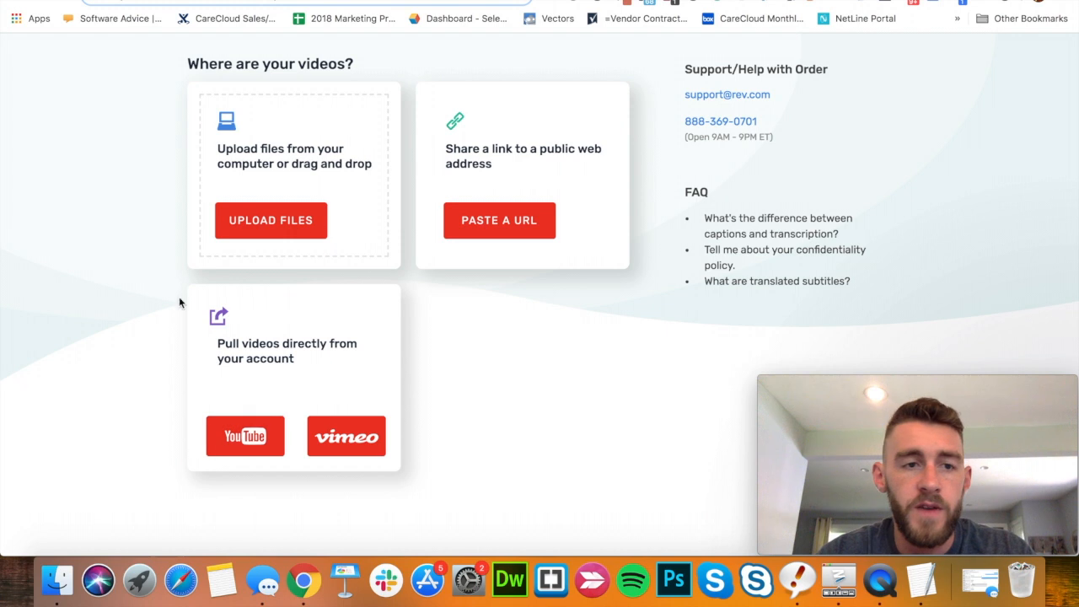
mouse_move(219, 250)
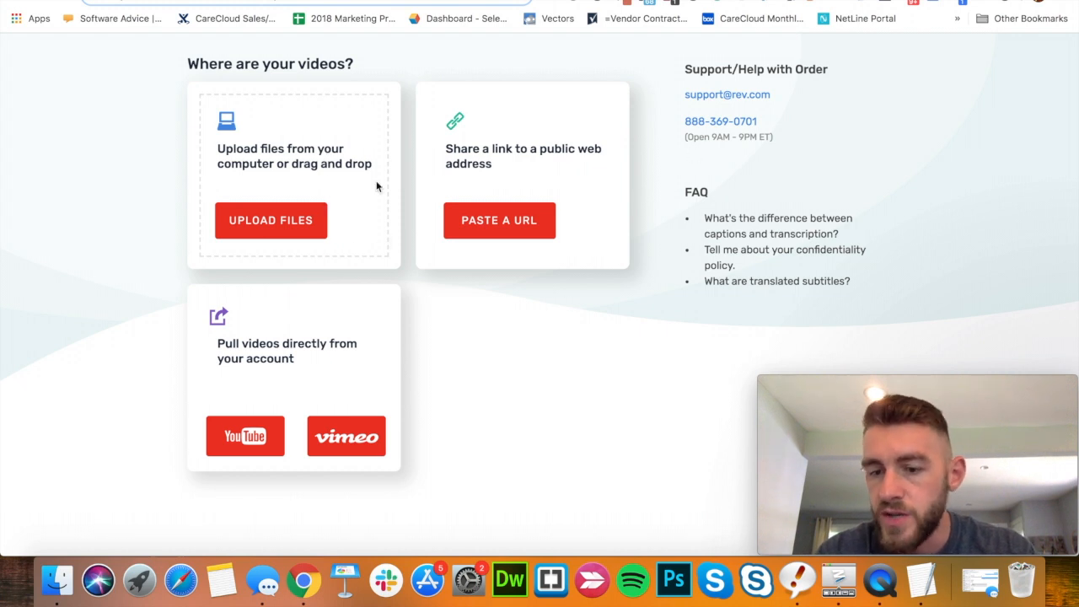
Step: Sign in with the channel's Google account and allow Rev.com access to YouTube
left_click(245, 436)
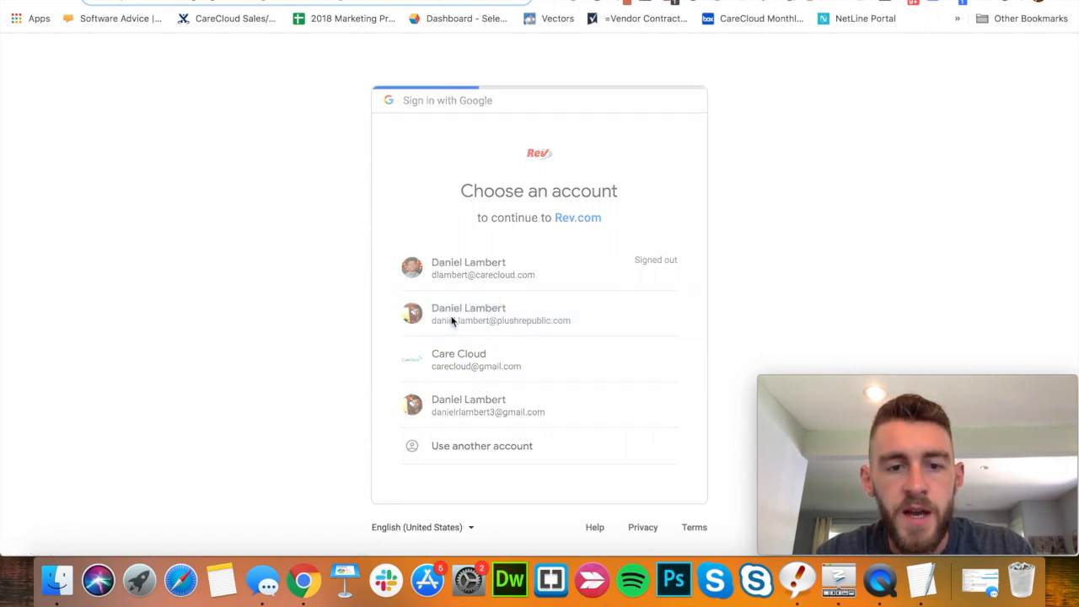
left_click(501, 314)
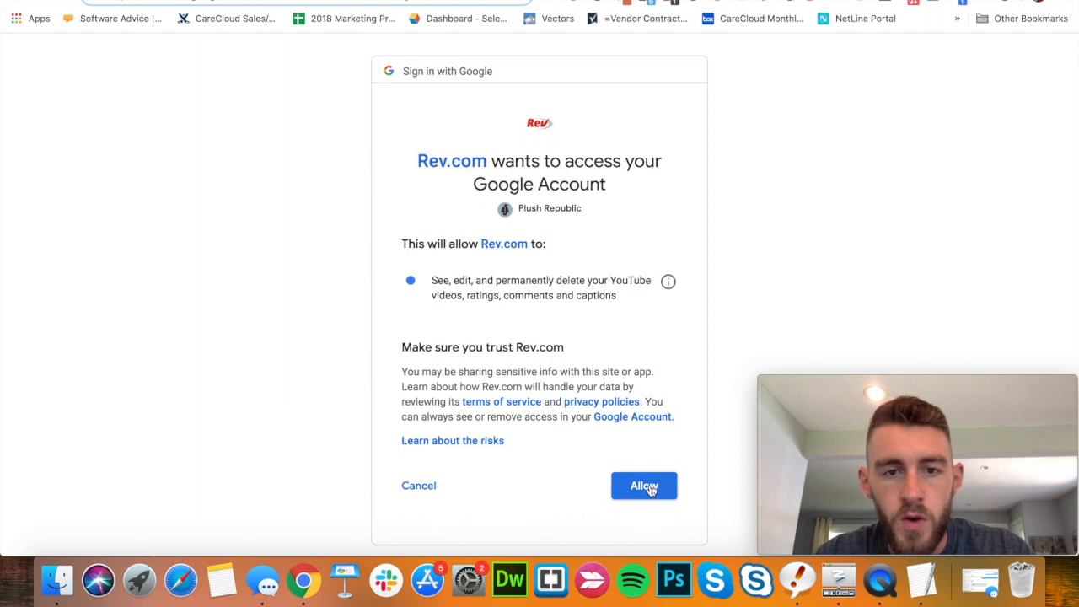
left_click(644, 486)
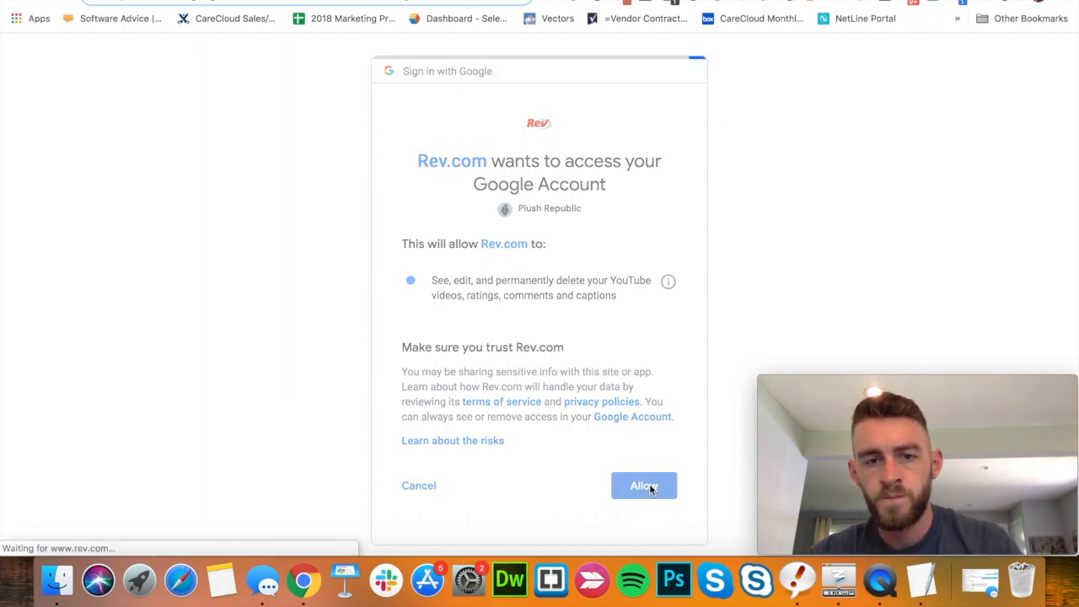
left_click(643, 486)
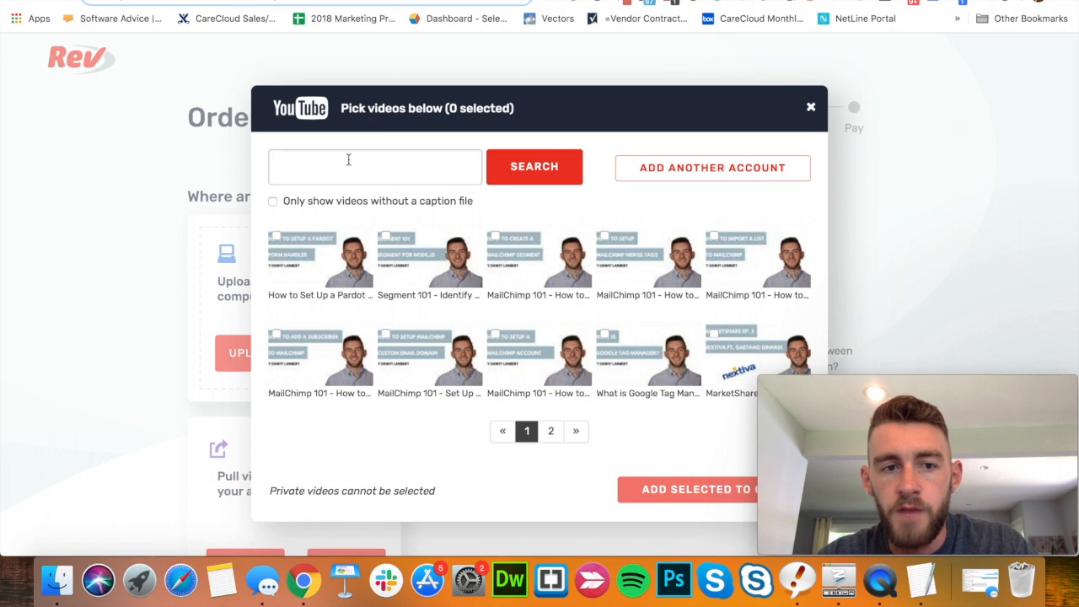
Step: Search 'segment', pick the MailChimp 101 segment video and add it to the cart for $5.00
type("segment")
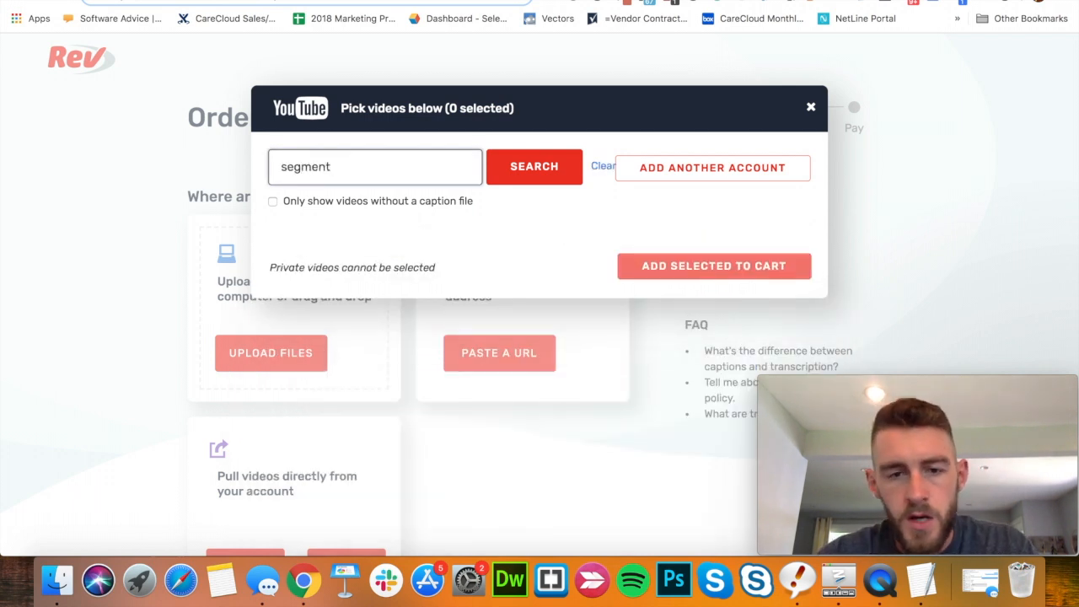
left_click(534, 166)
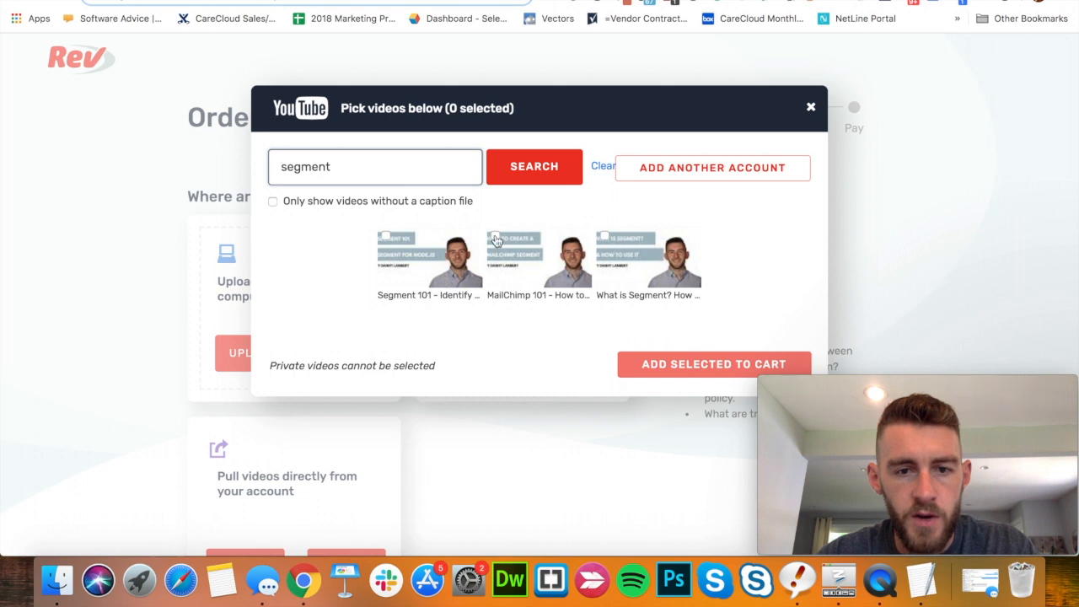
left_click(514, 258)
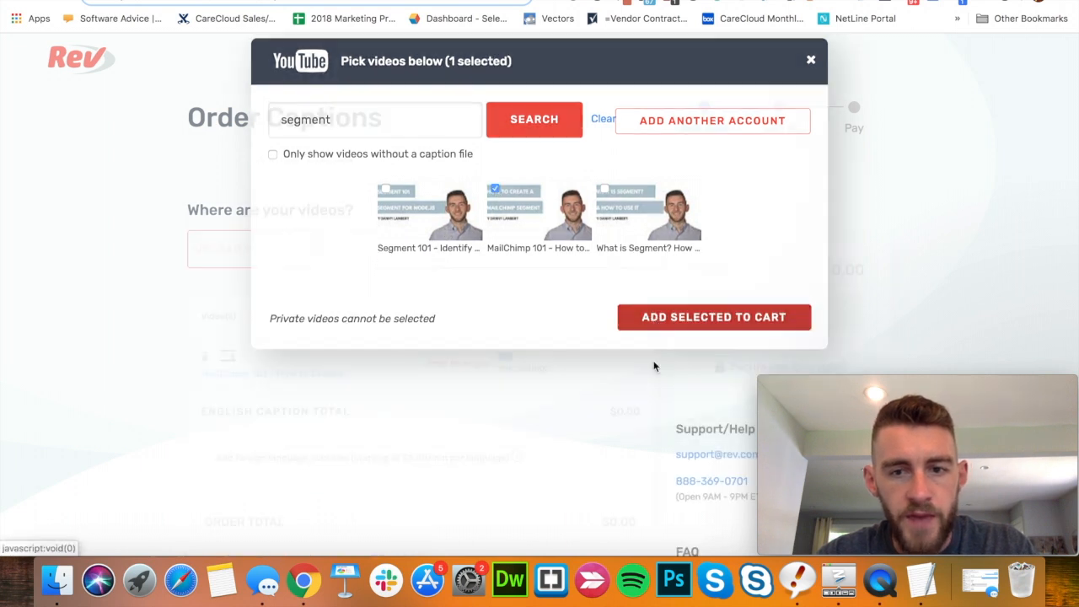
left_click(713, 316)
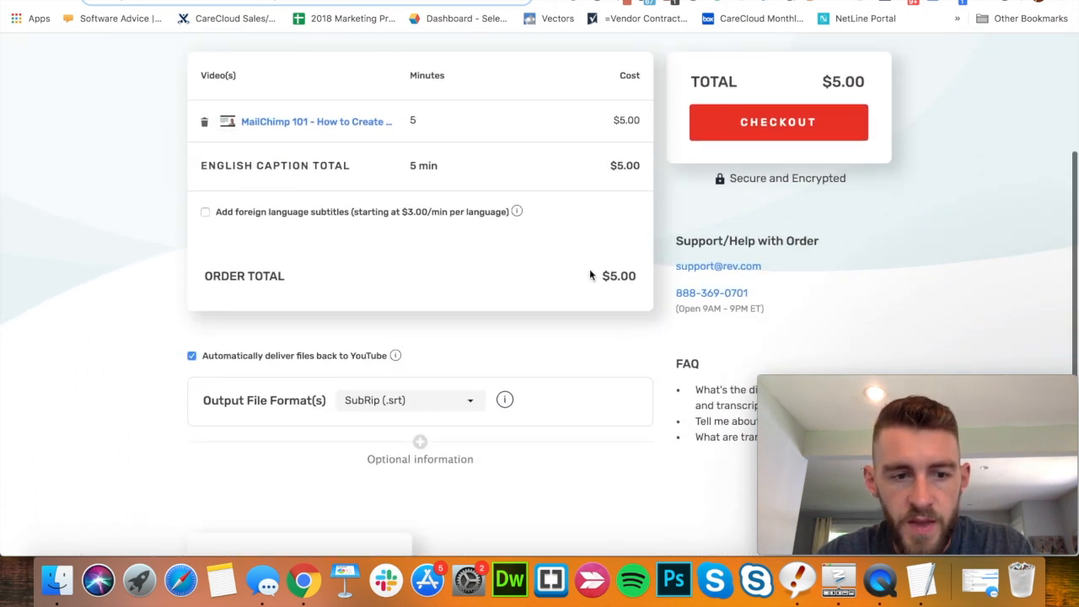
Step: Keep SubRip (.srt) output with automatic YouTube delivery and proceed to checkout for $5.00
scroll("down", 3)
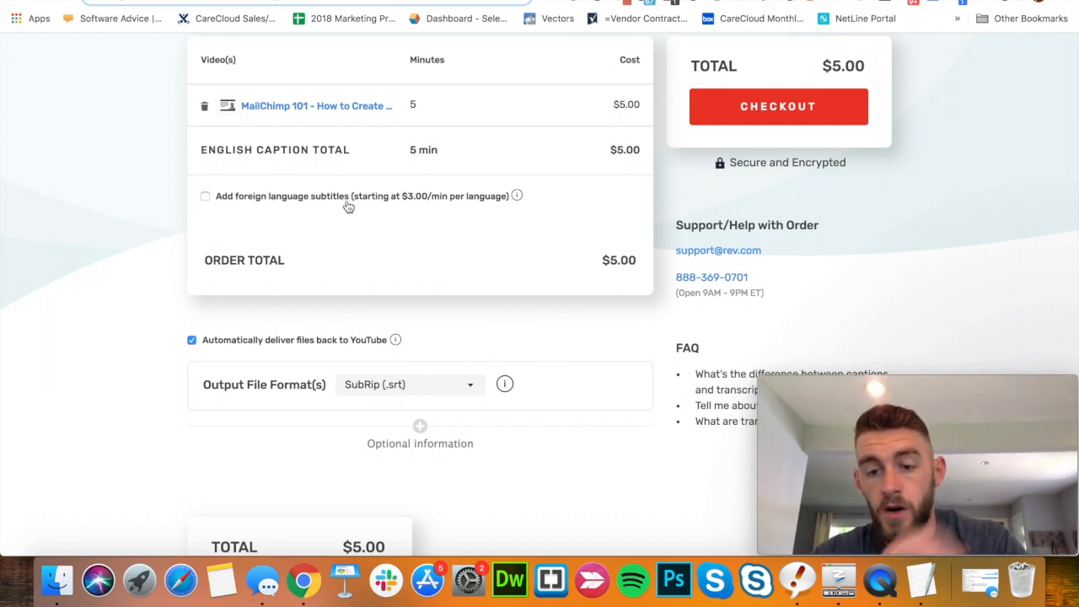
scroll("down", 3)
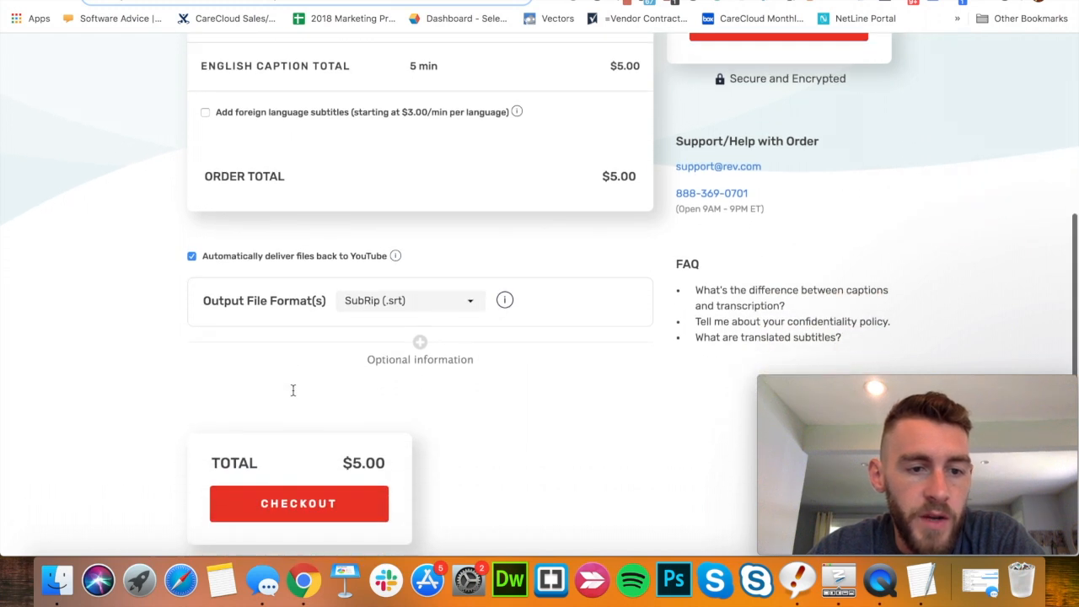
mouse_move(332, 263)
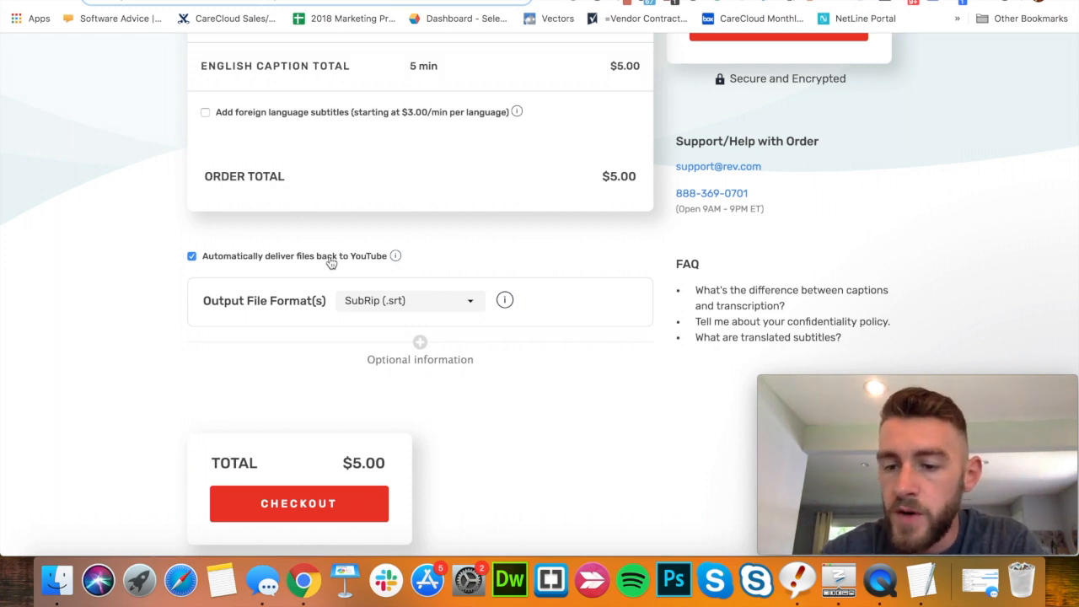
mouse_move(331, 261)
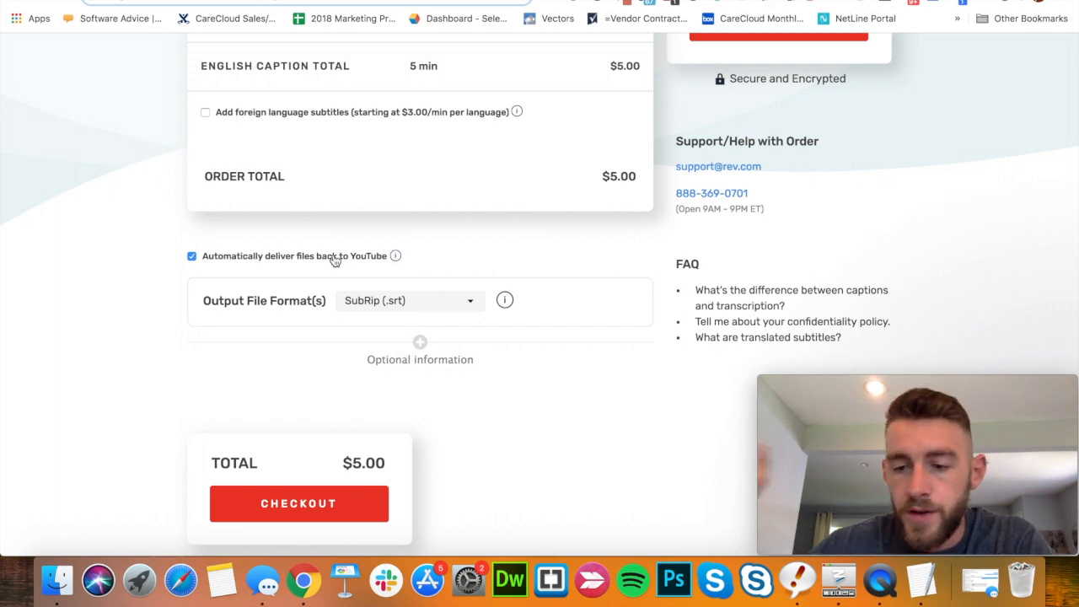
mouse_move(306, 272)
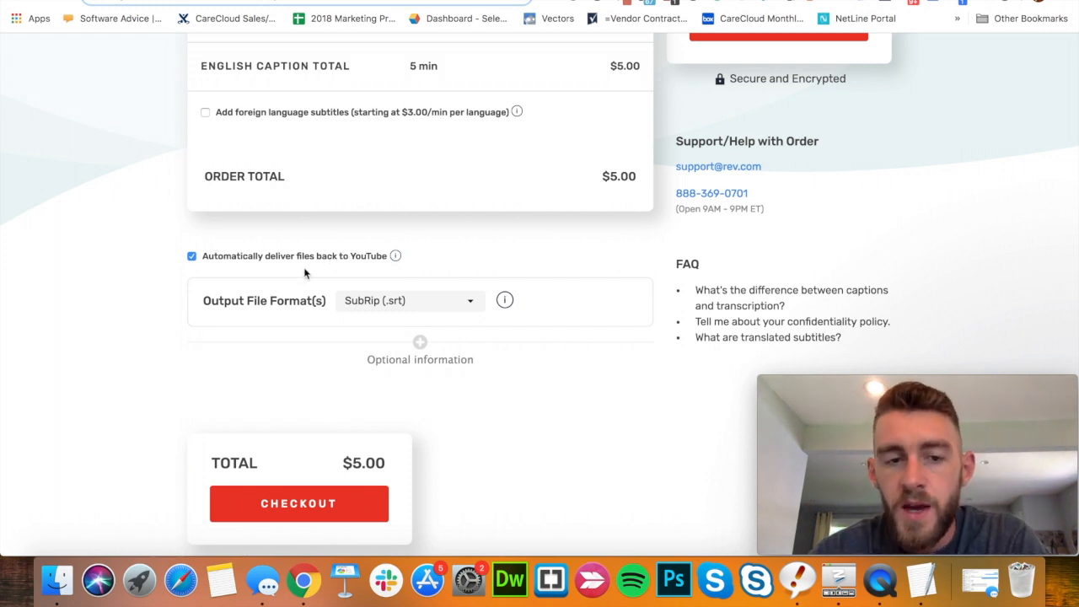
left_click(409, 300)
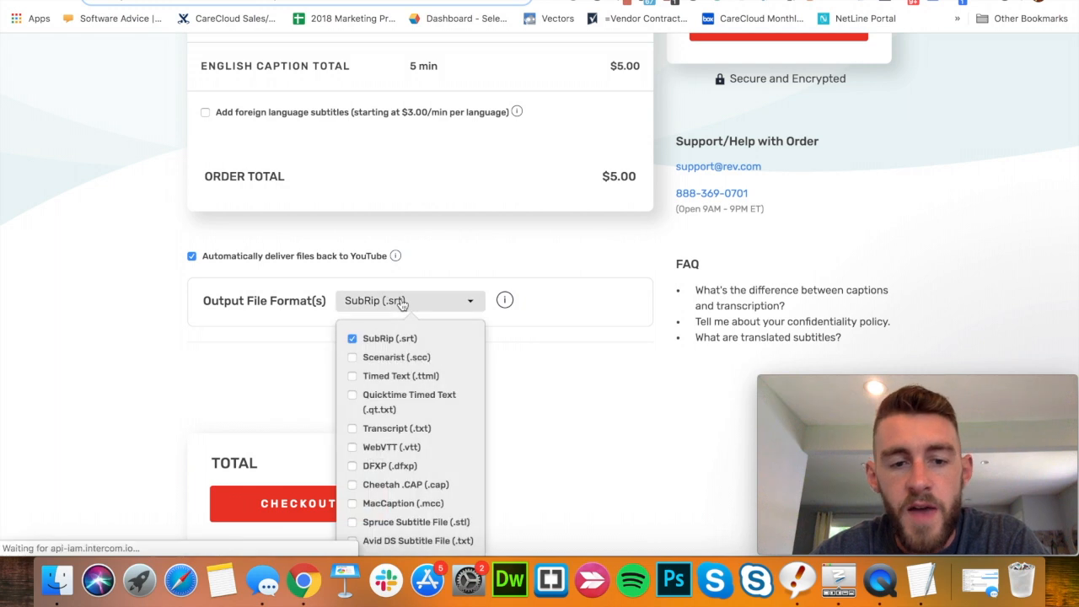
scroll("down", 3)
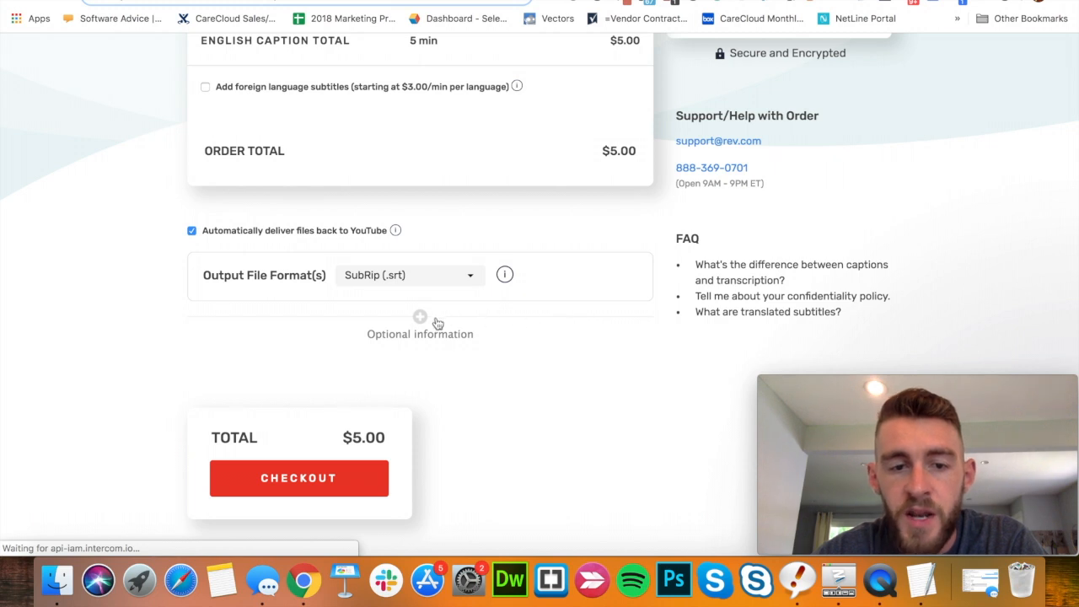
left_click(420, 317)
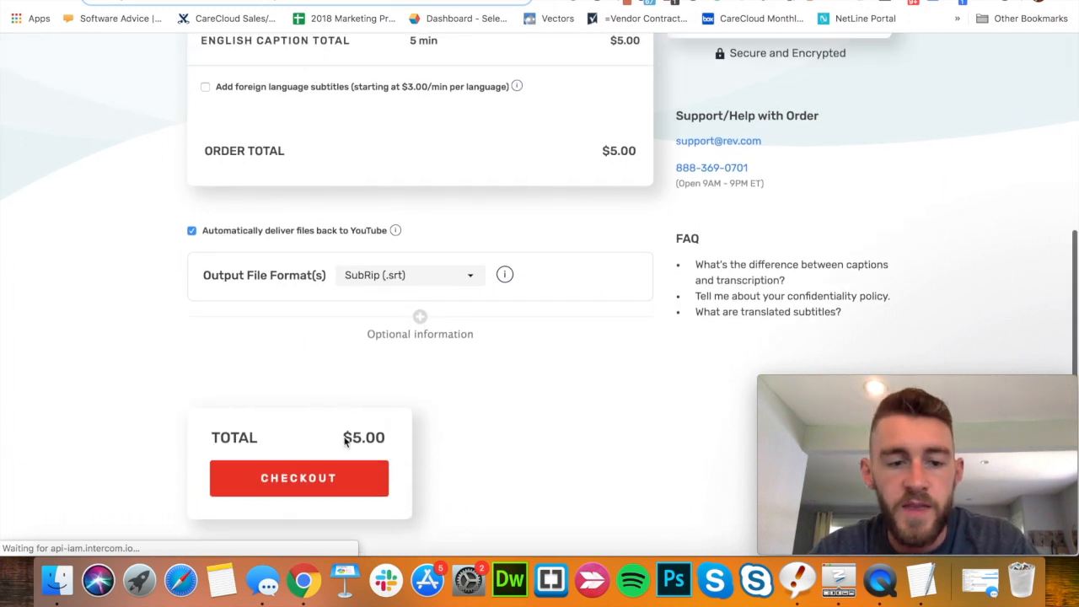
left_click(298, 478)
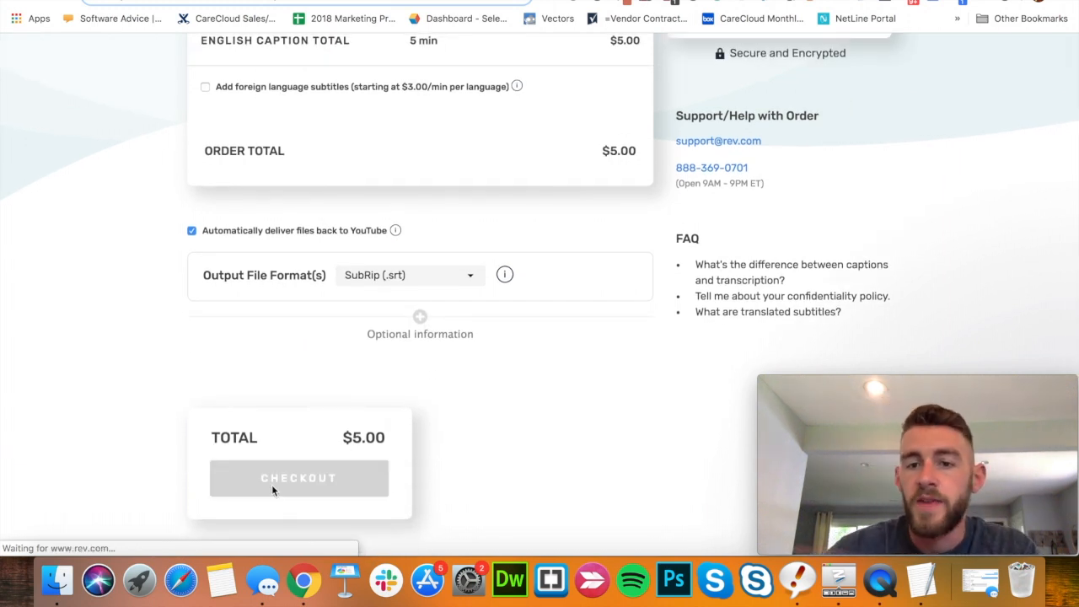
left_click(299, 478)
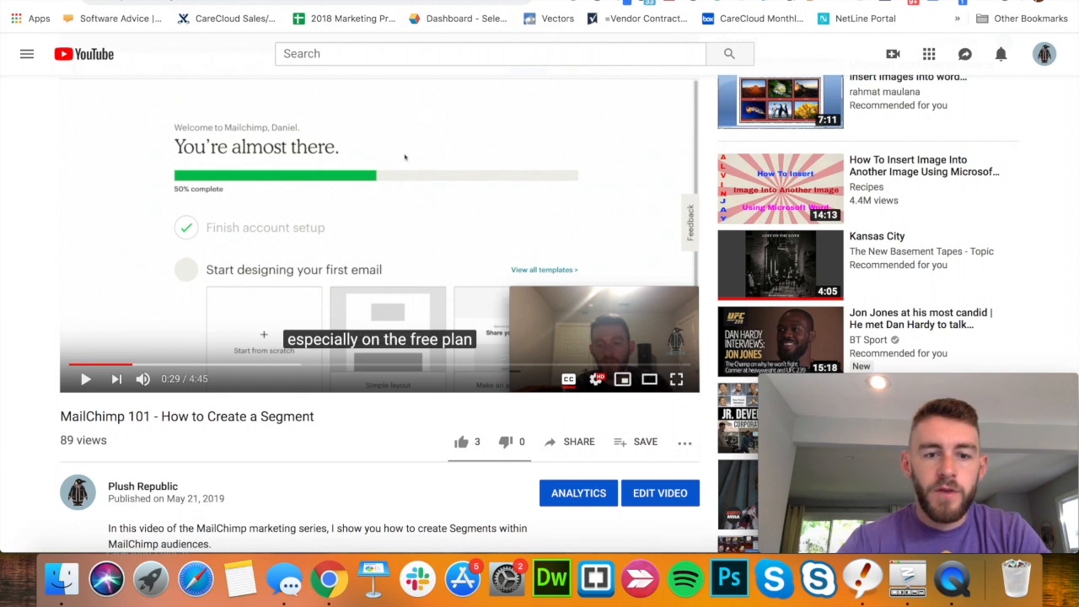
mouse_move(321, 449)
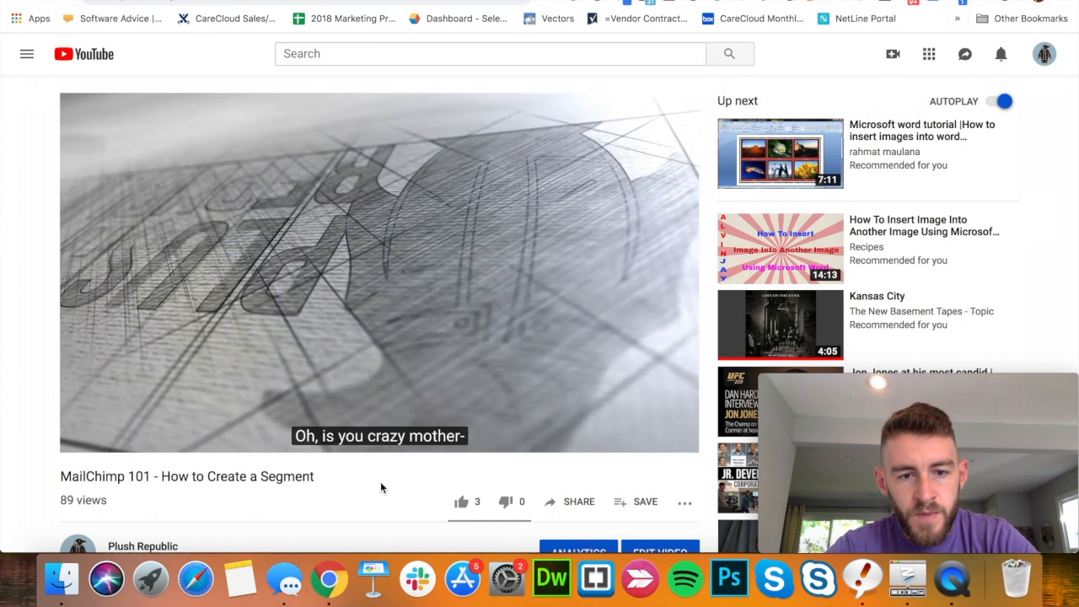
Step: Play the MailChimp segment video from the start and pause to read its delivered caption
left_click(87, 438)
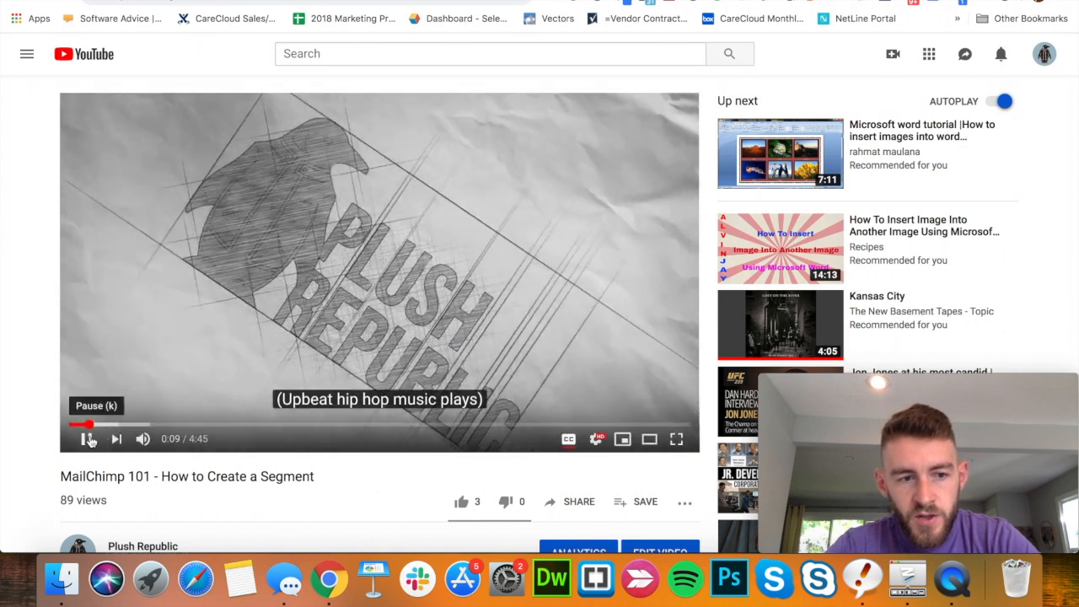
left_click(87, 439)
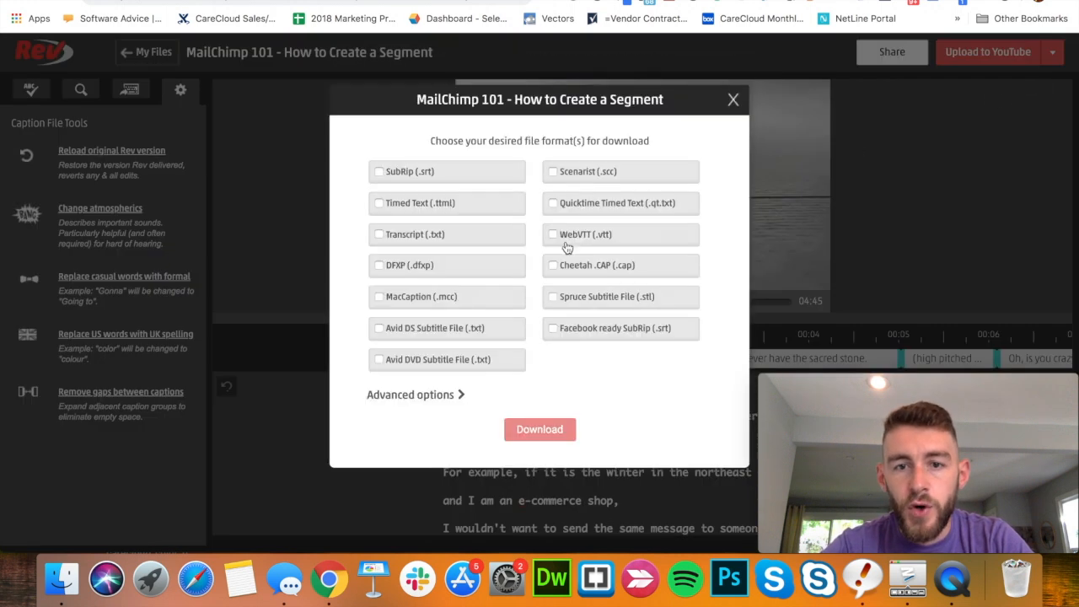
mouse_move(742, 160)
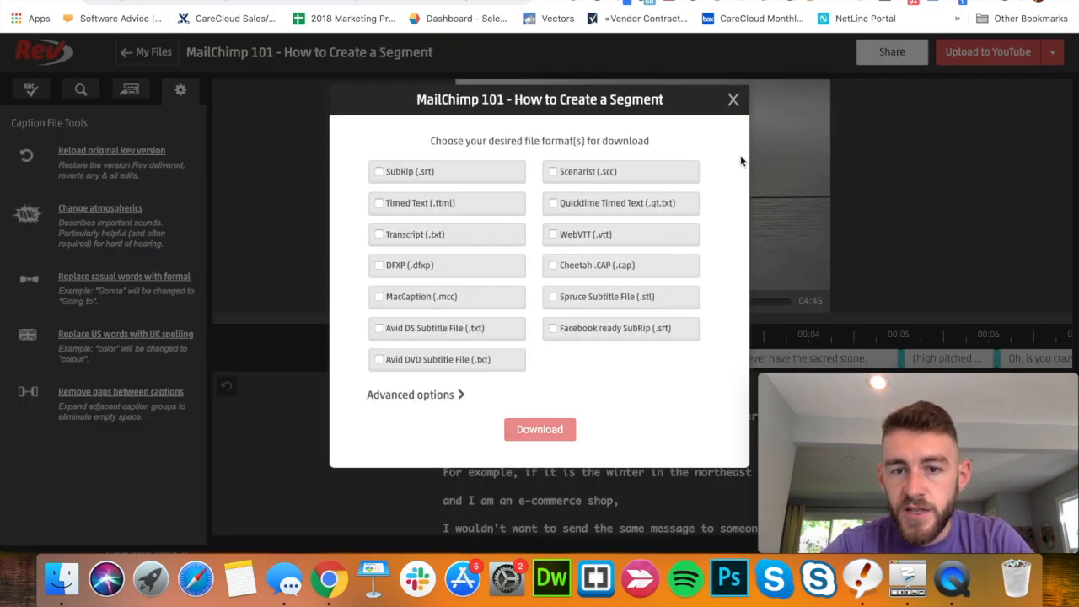
mouse_move(733, 102)
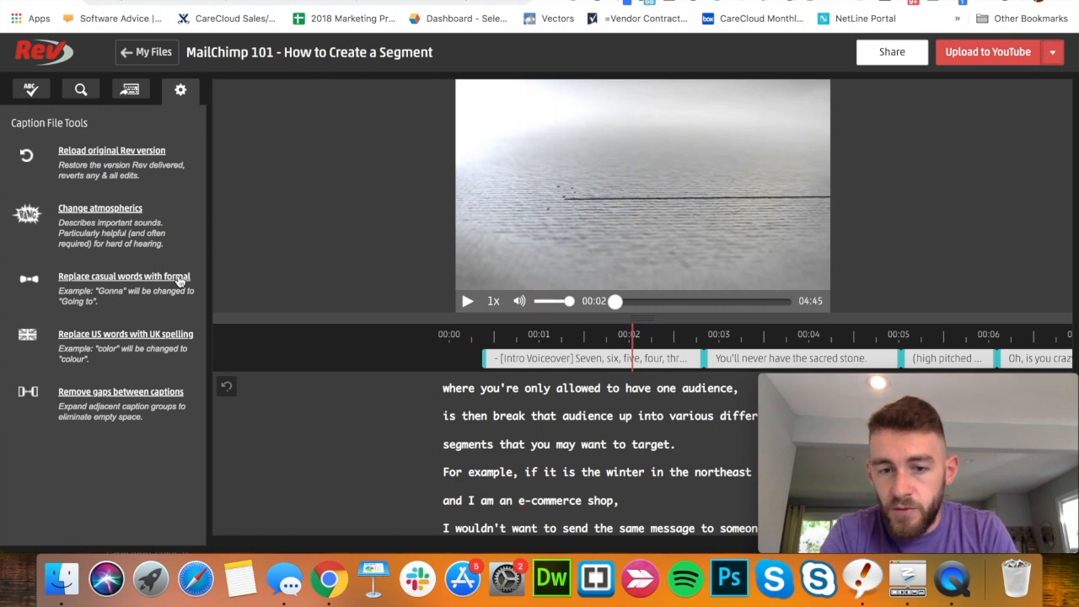
mouse_move(108, 108)
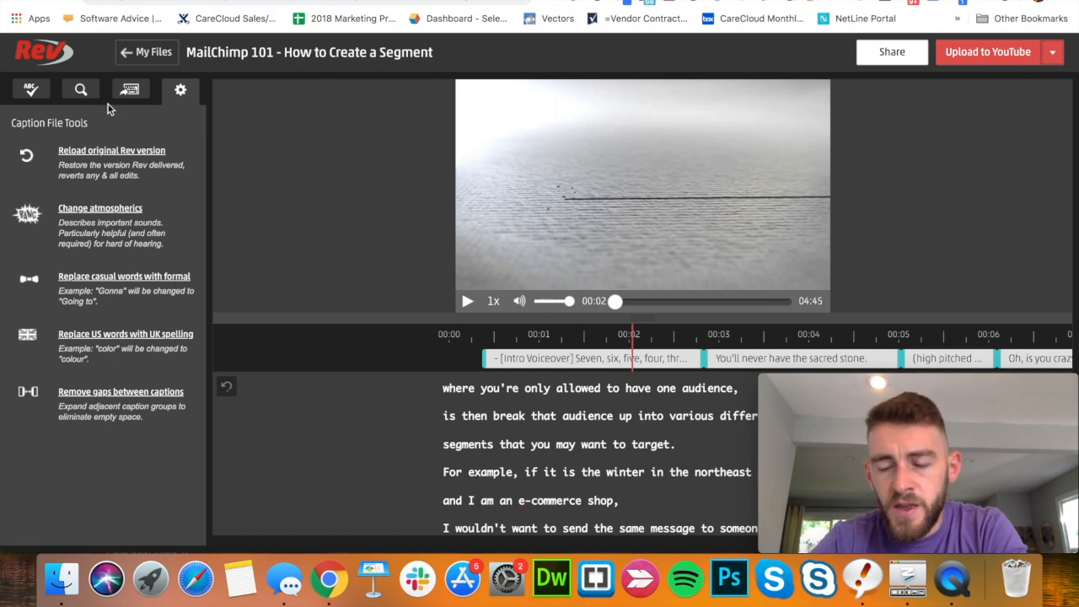